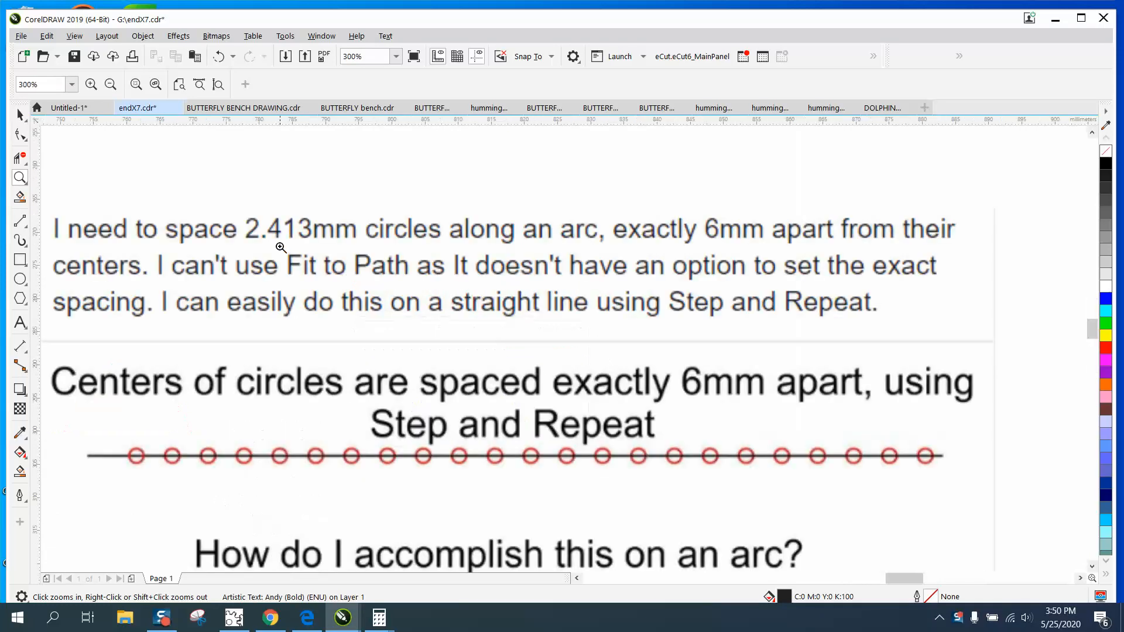
mouse_move(278, 239)
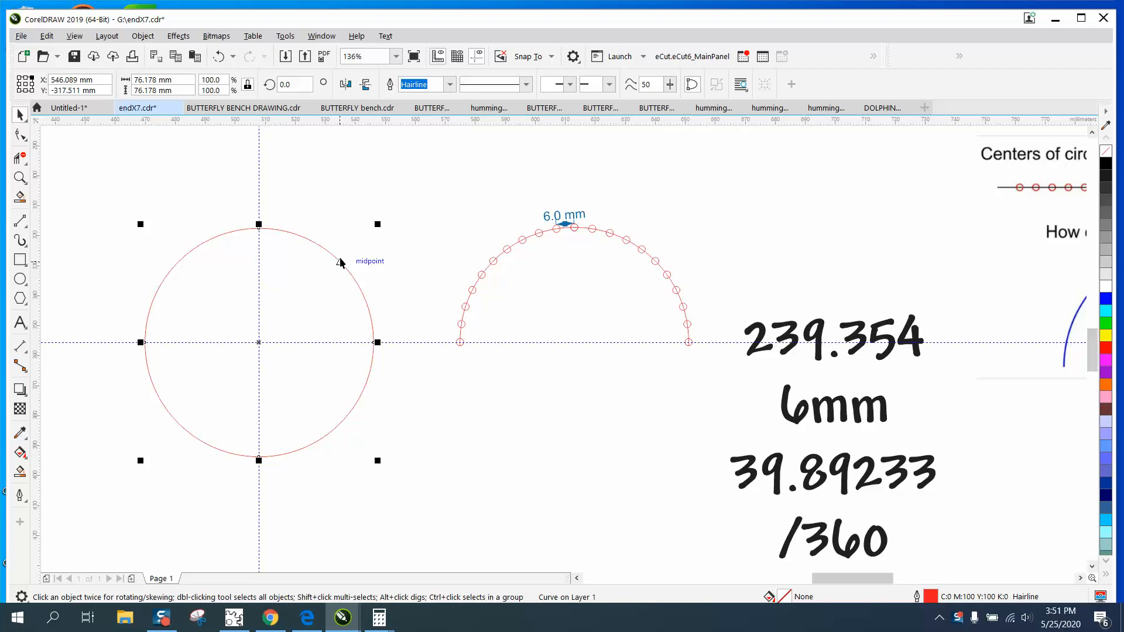
mouse_move(158, 52)
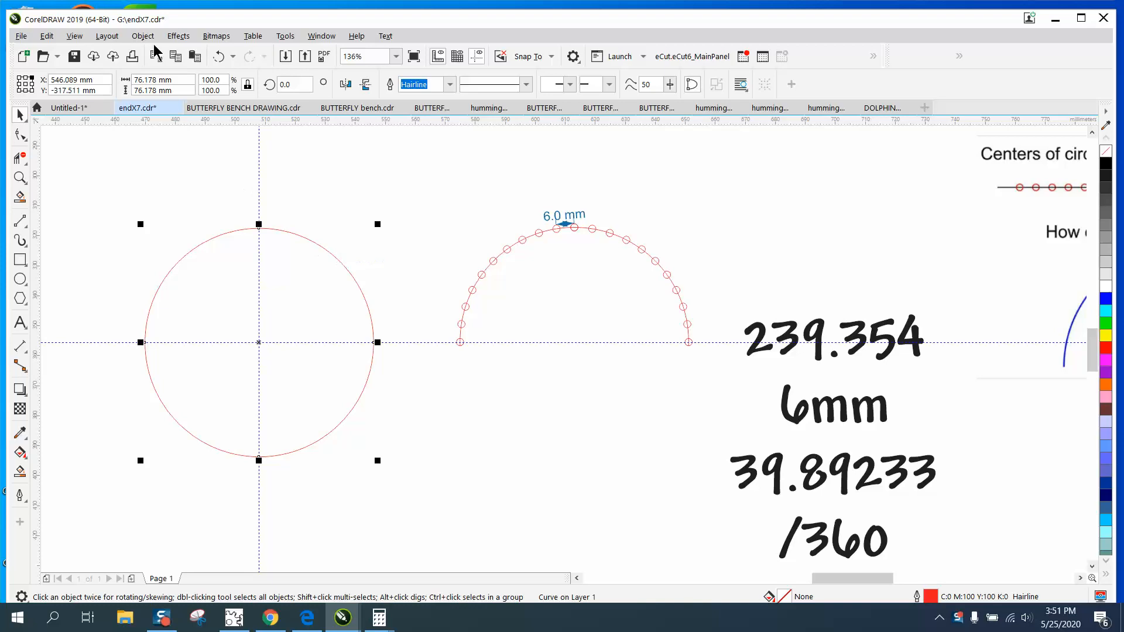
Show the large circle's 239.354 mm curve length in the Properties docker.
left_click(141, 35)
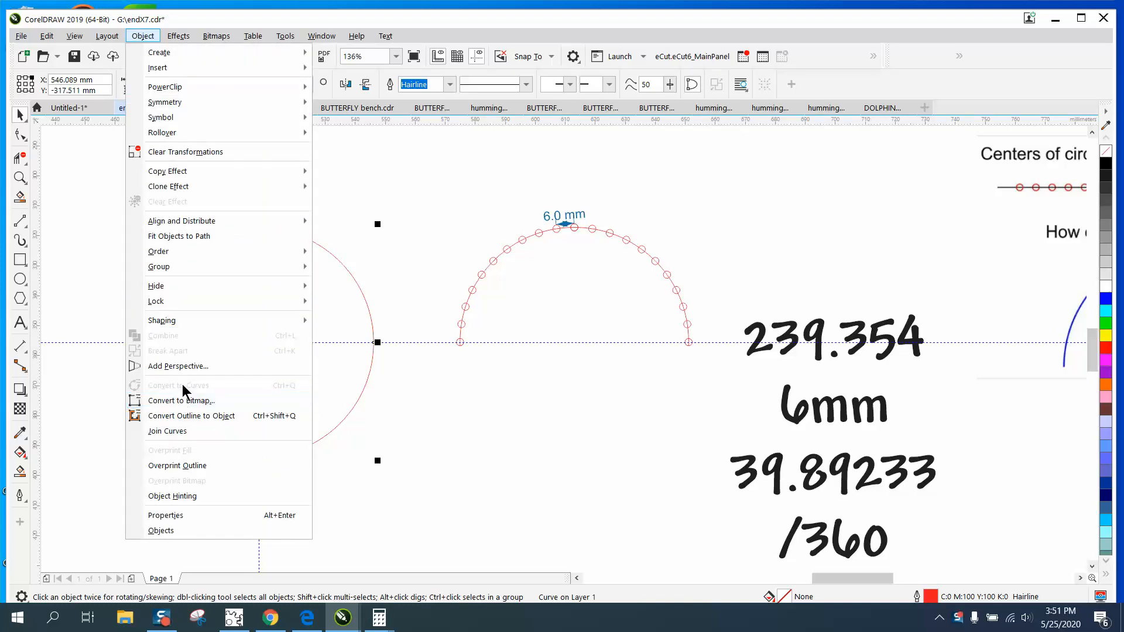
left_click(322, 36)
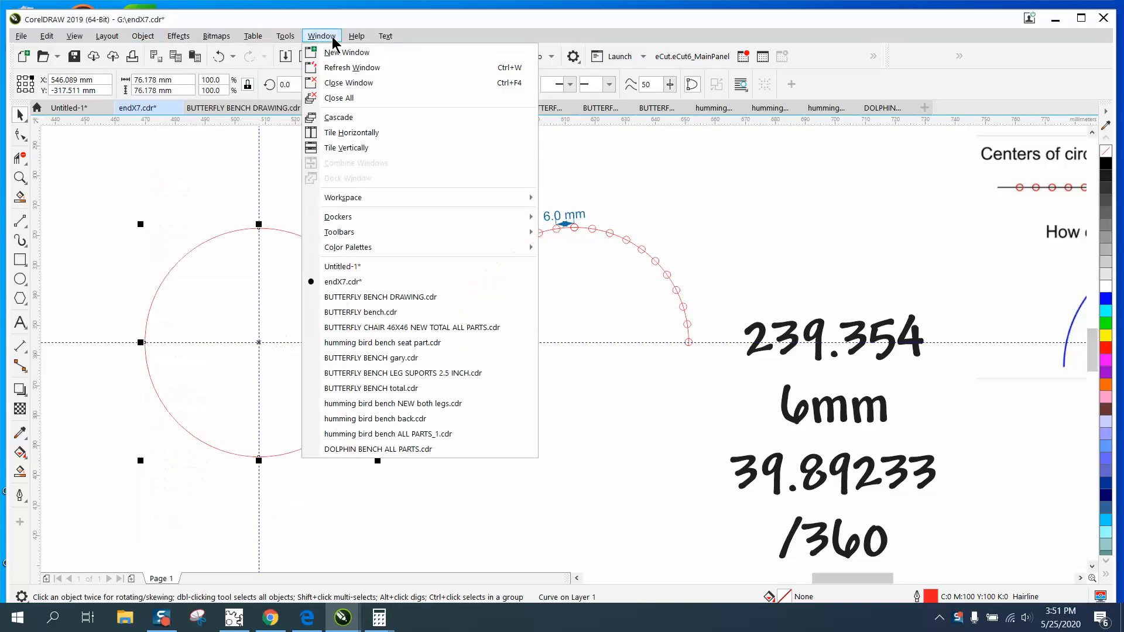
mouse_move(349, 82)
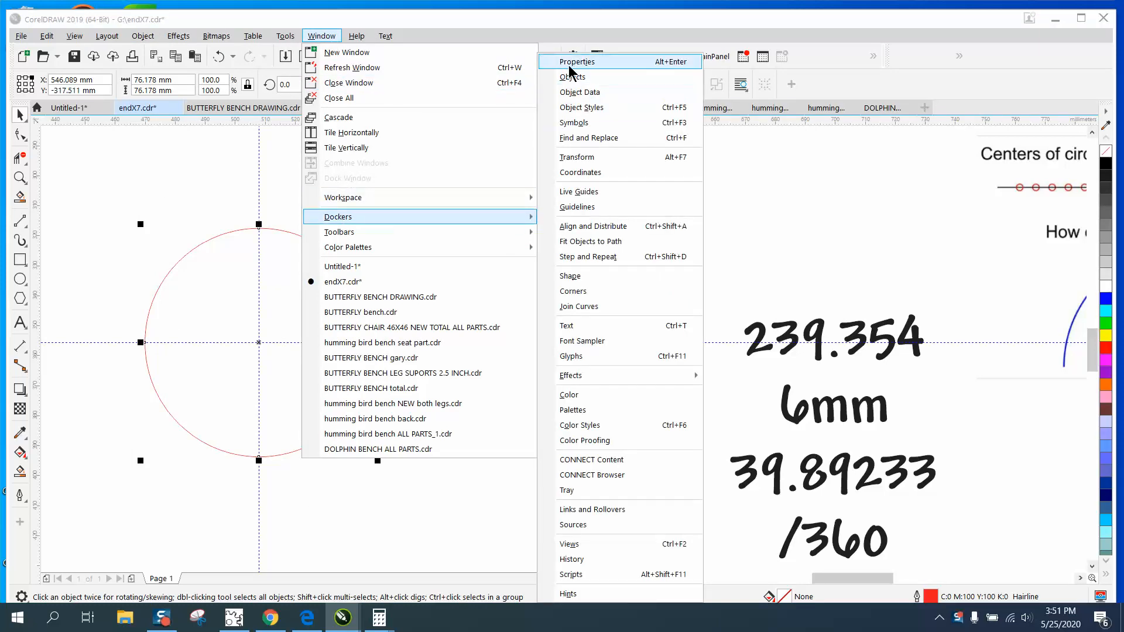
left_click(575, 61)
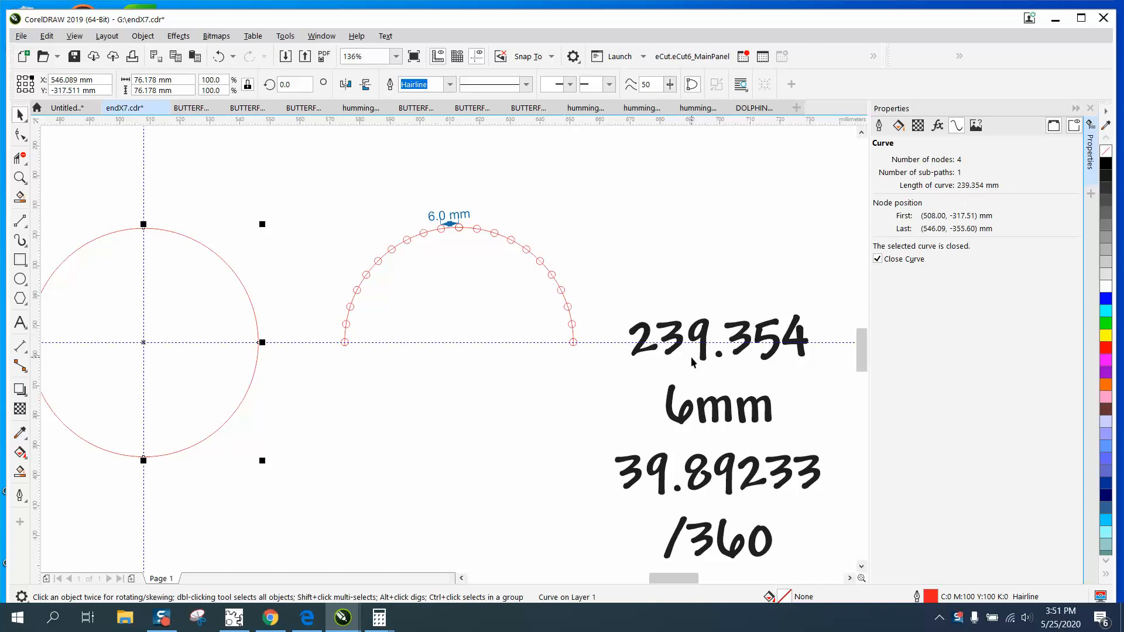
mouse_move(759, 364)
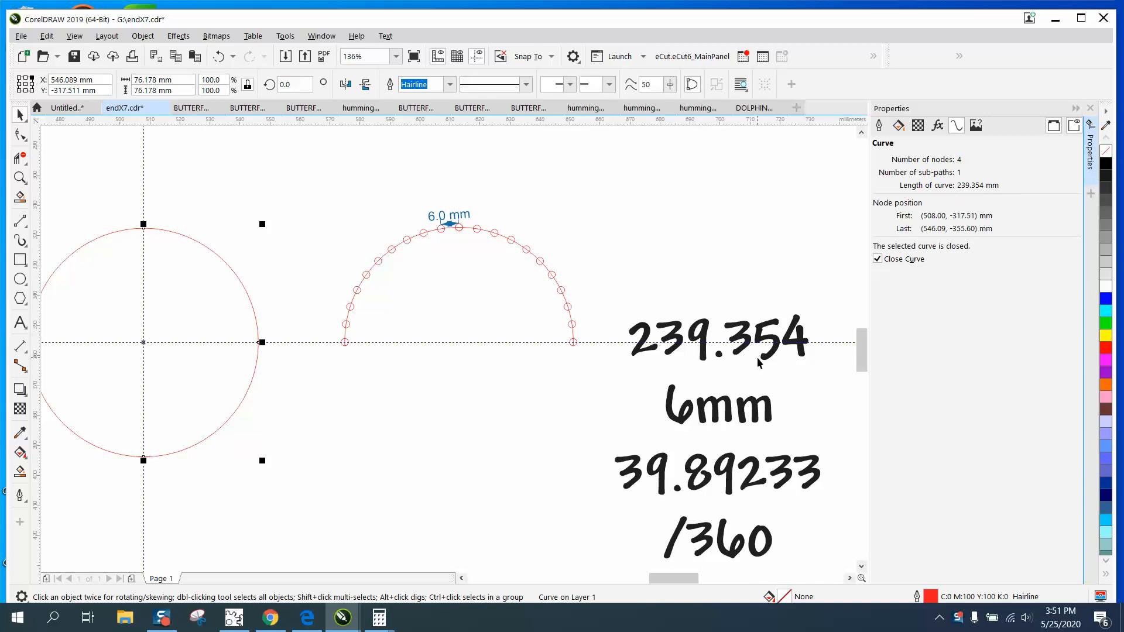
mouse_move(728, 319)
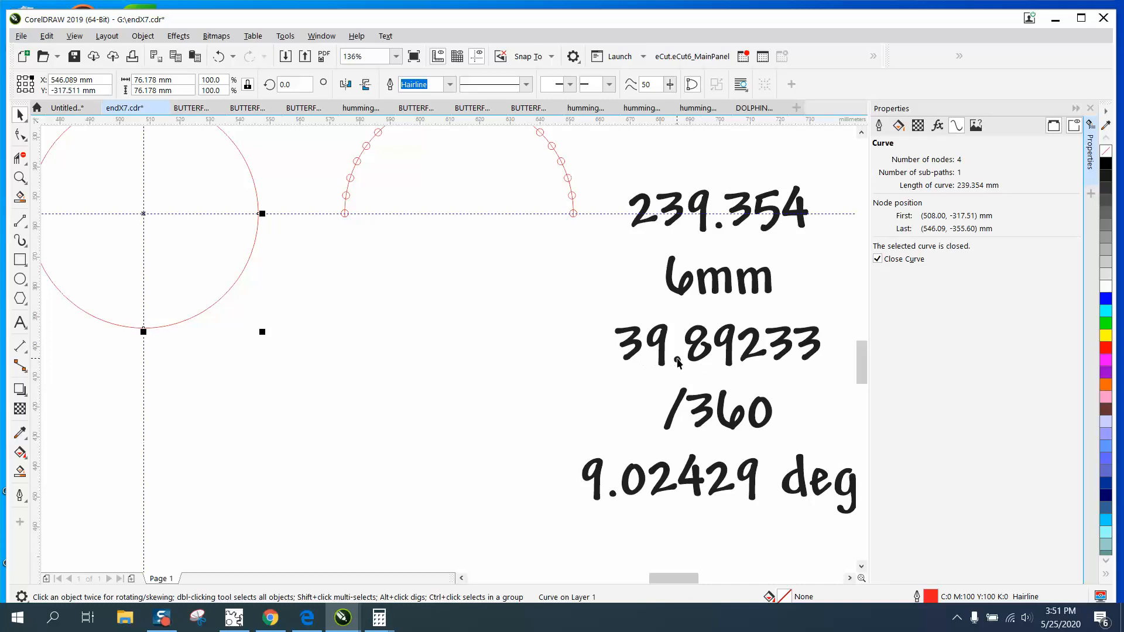
mouse_move(772, 359)
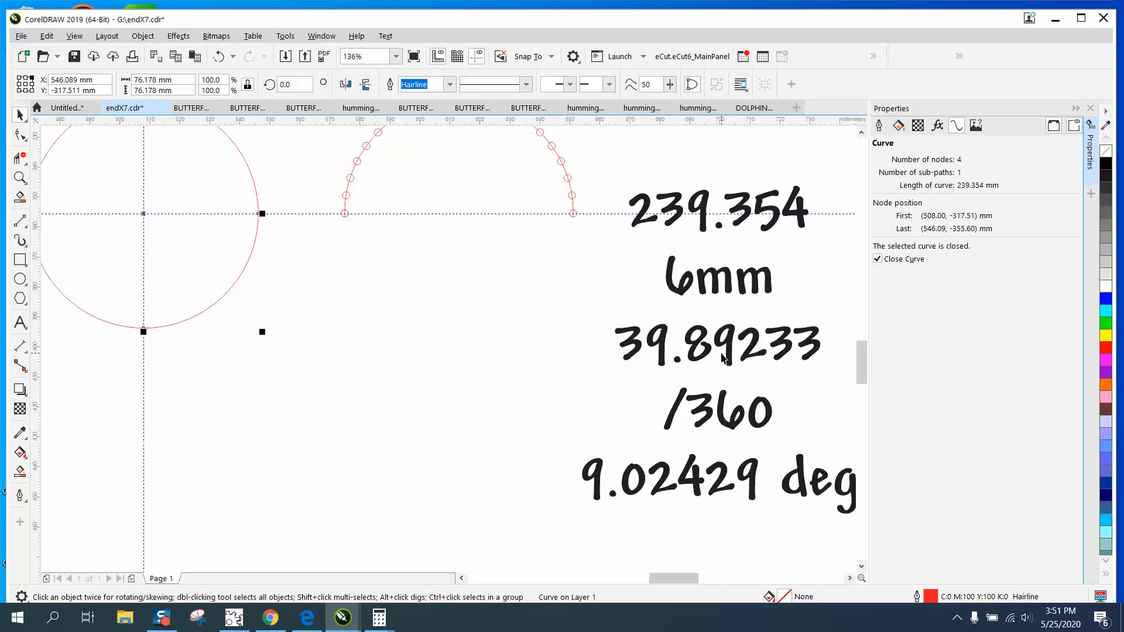
mouse_move(603, 500)
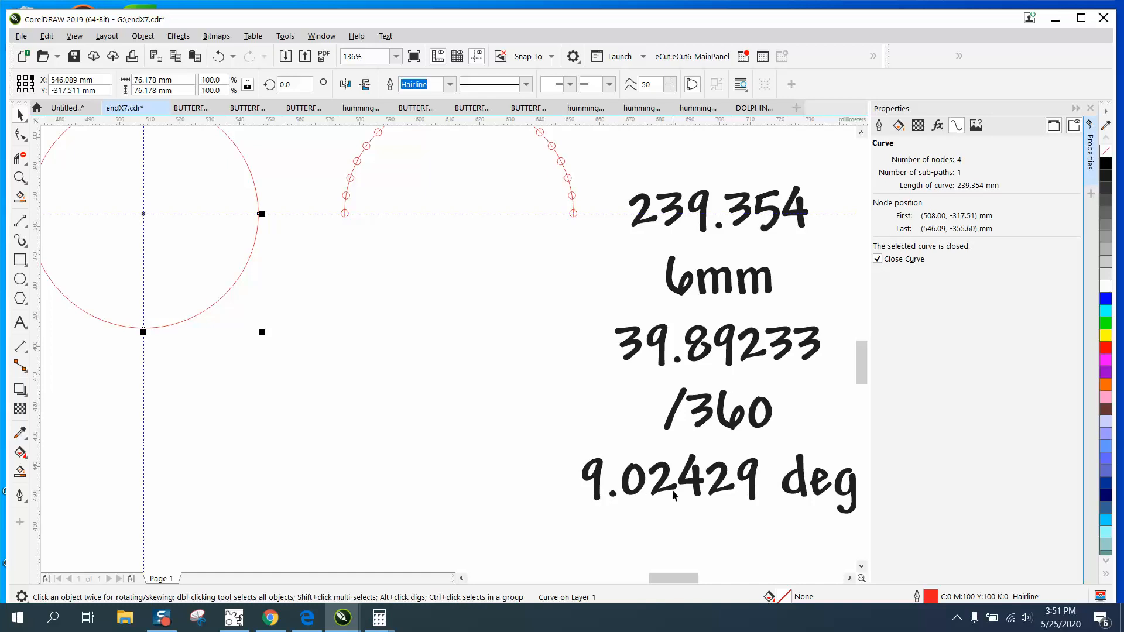
mouse_move(753, 480)
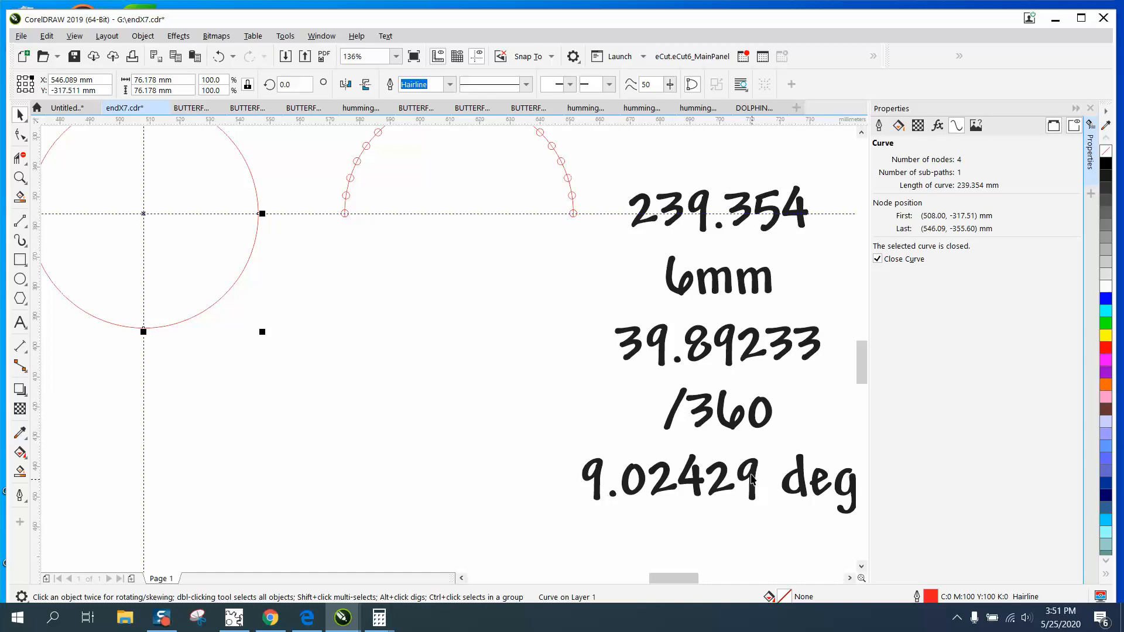
Ungroup the 11-circle arc group with Object > Group > Ungroup.
scroll("down", 3)
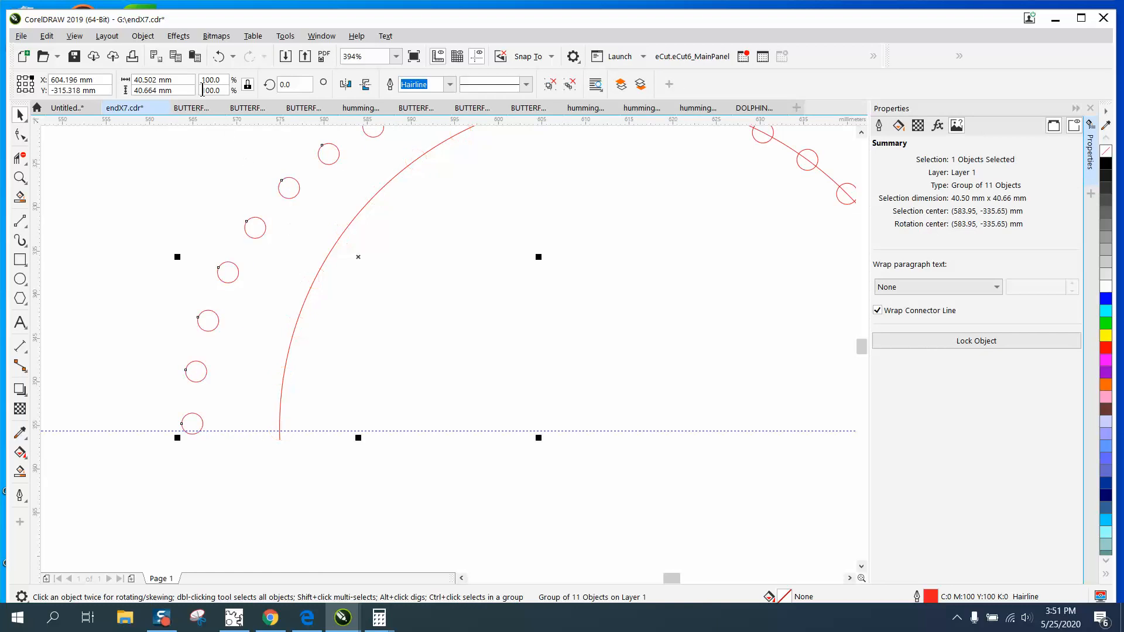
left_click(141, 35)
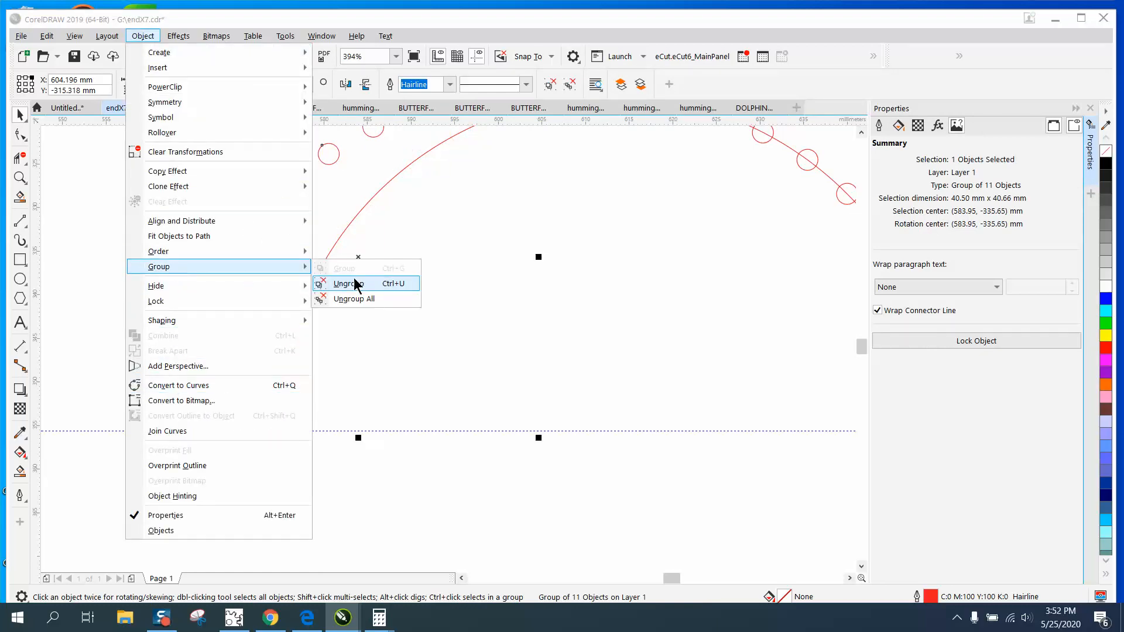
left_click(348, 283)
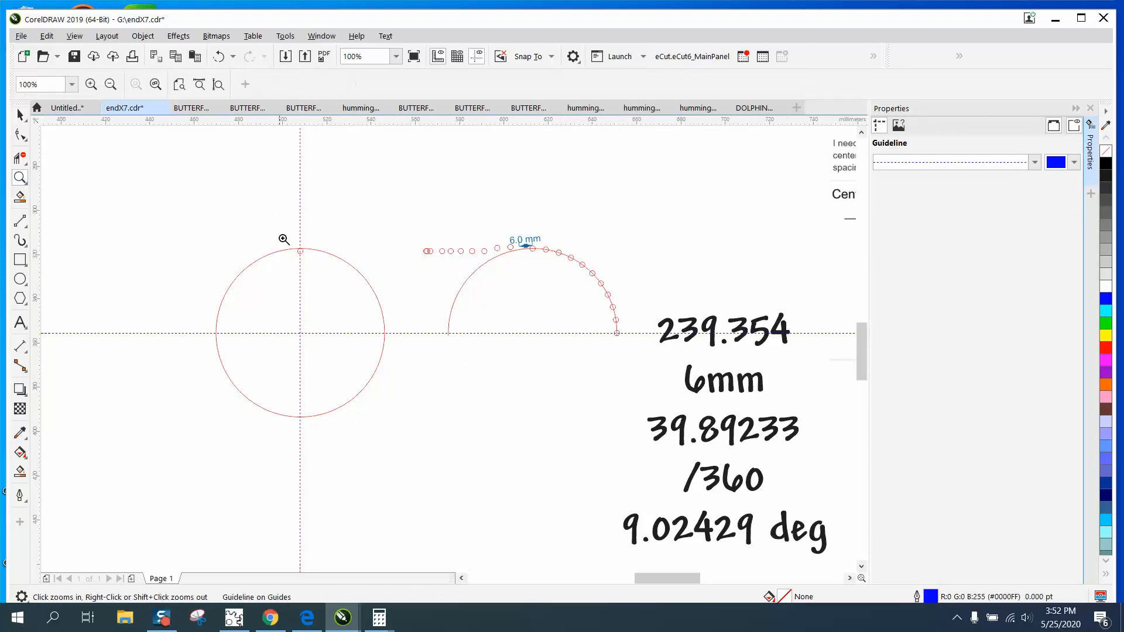
Snap a small red circle onto the large circle's top point, then deselect it.
left_click(283, 239)
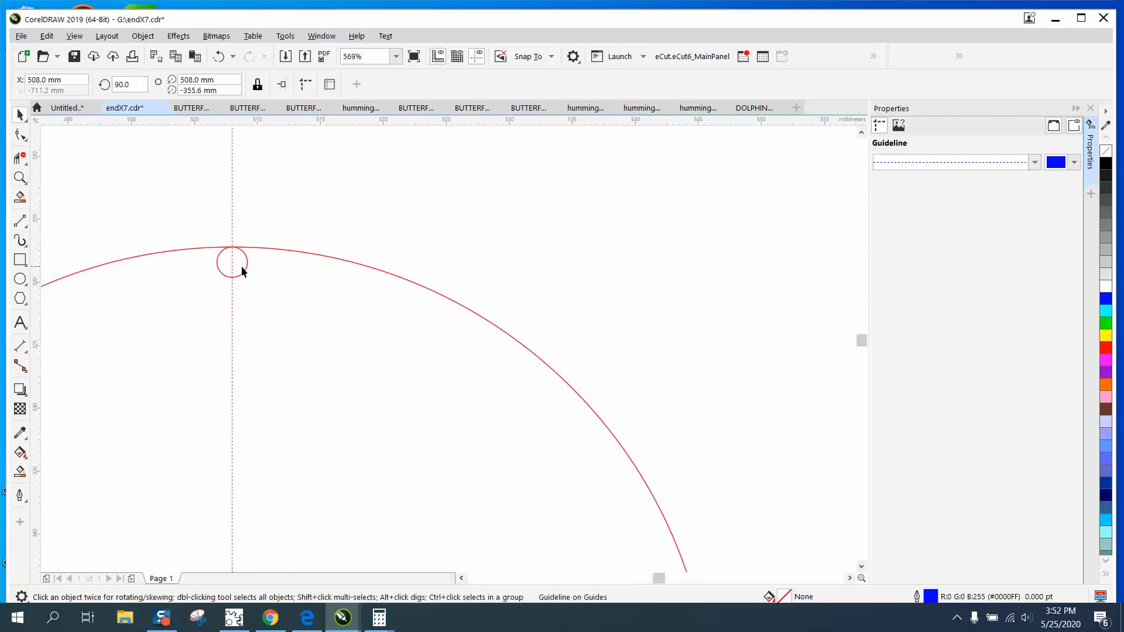
left_click(232, 262)
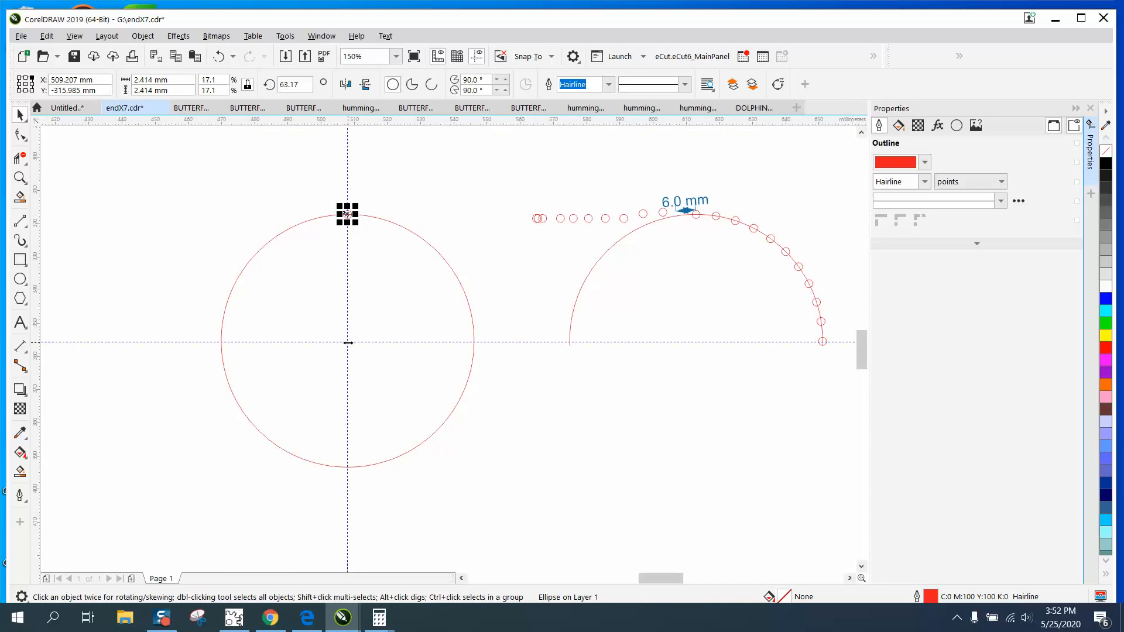
mouse_move(351, 351)
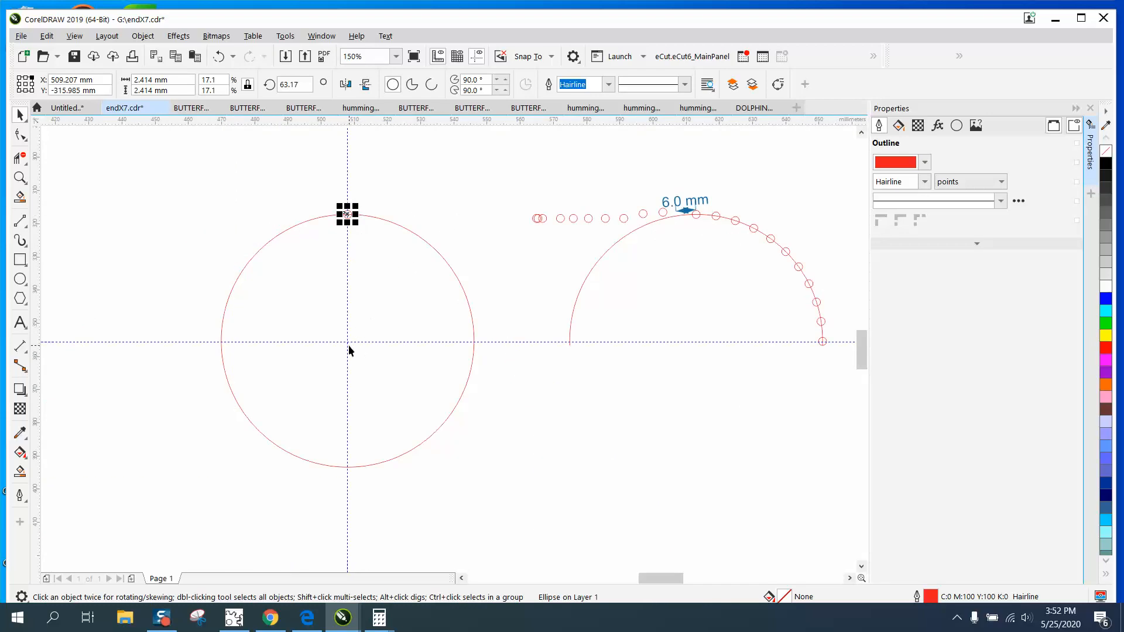
mouse_move(412, 225)
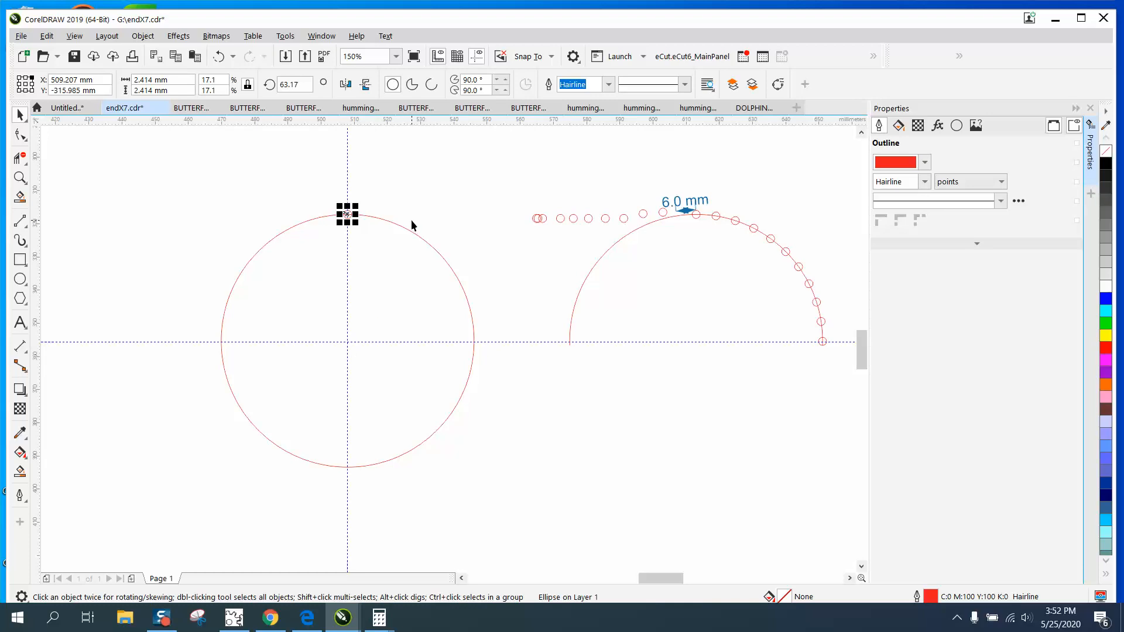
mouse_move(347, 214)
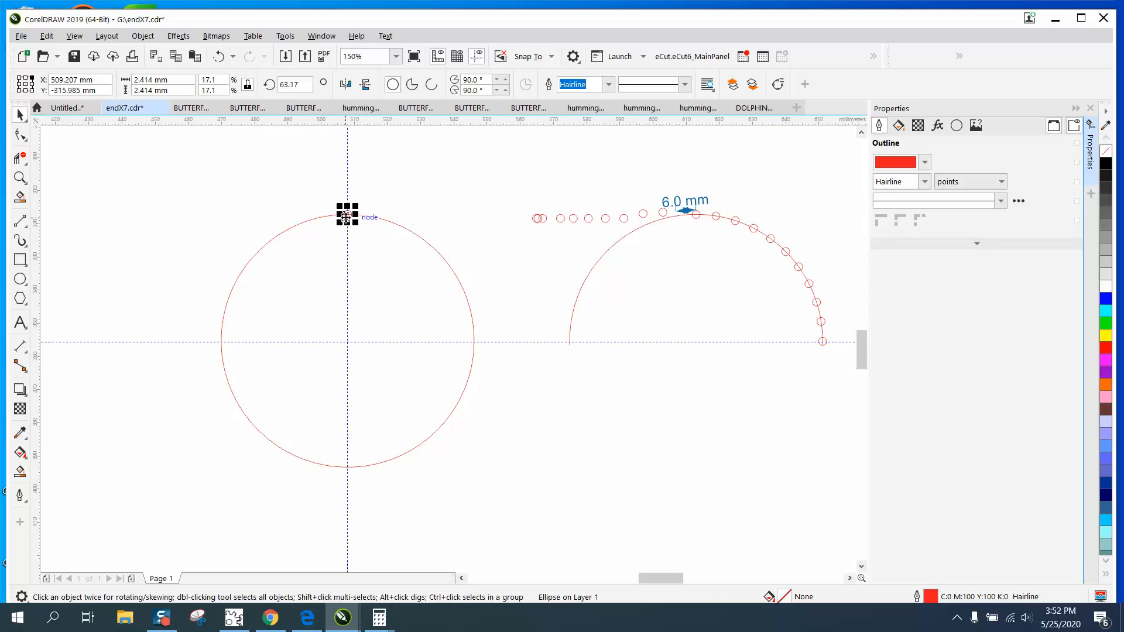
left_click(347, 214)
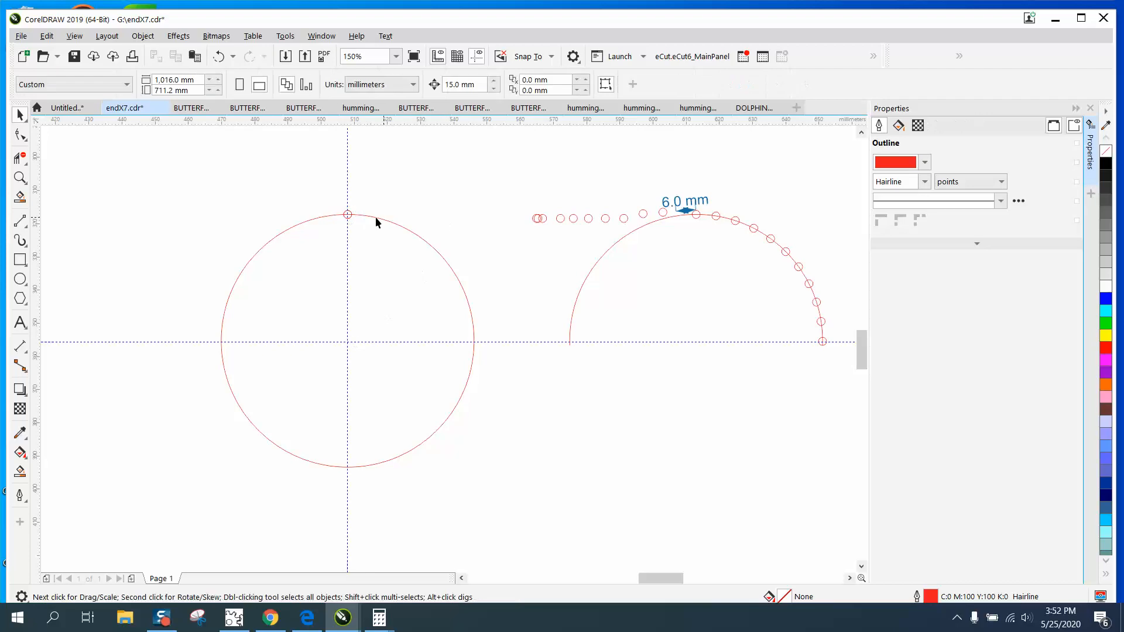
left_click(348, 214)
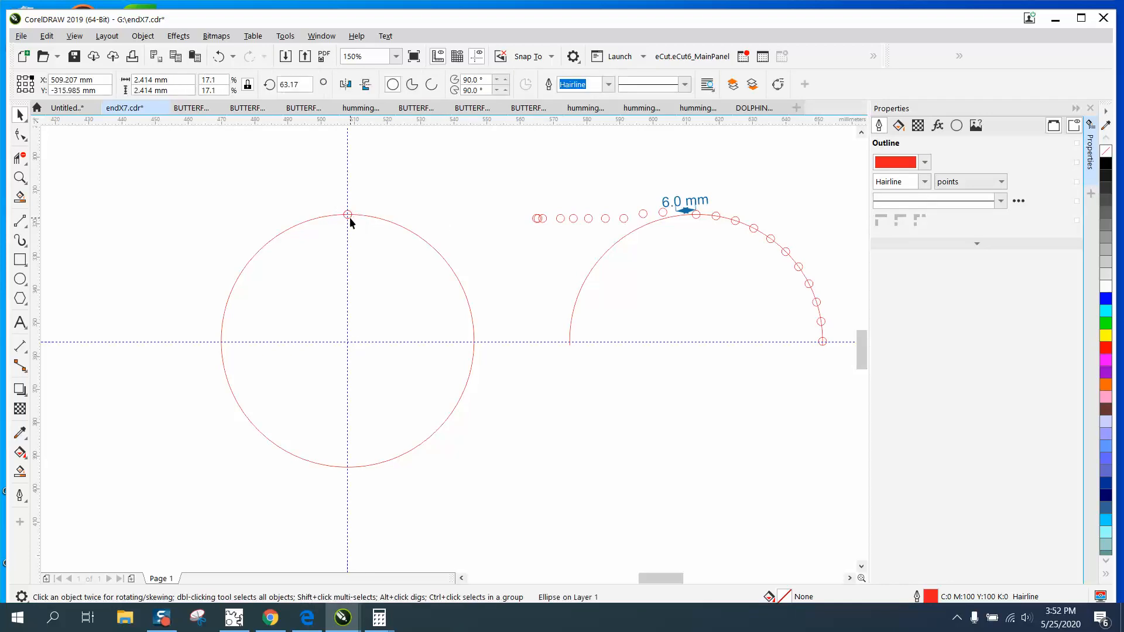
left_click(347, 213)
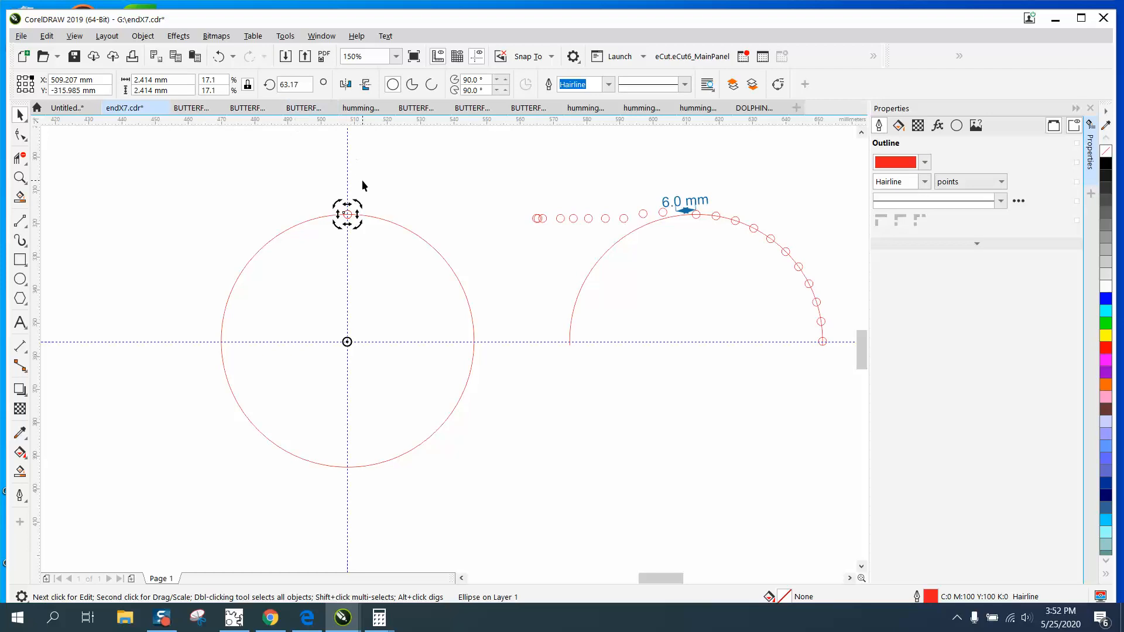
left_click(292, 84)
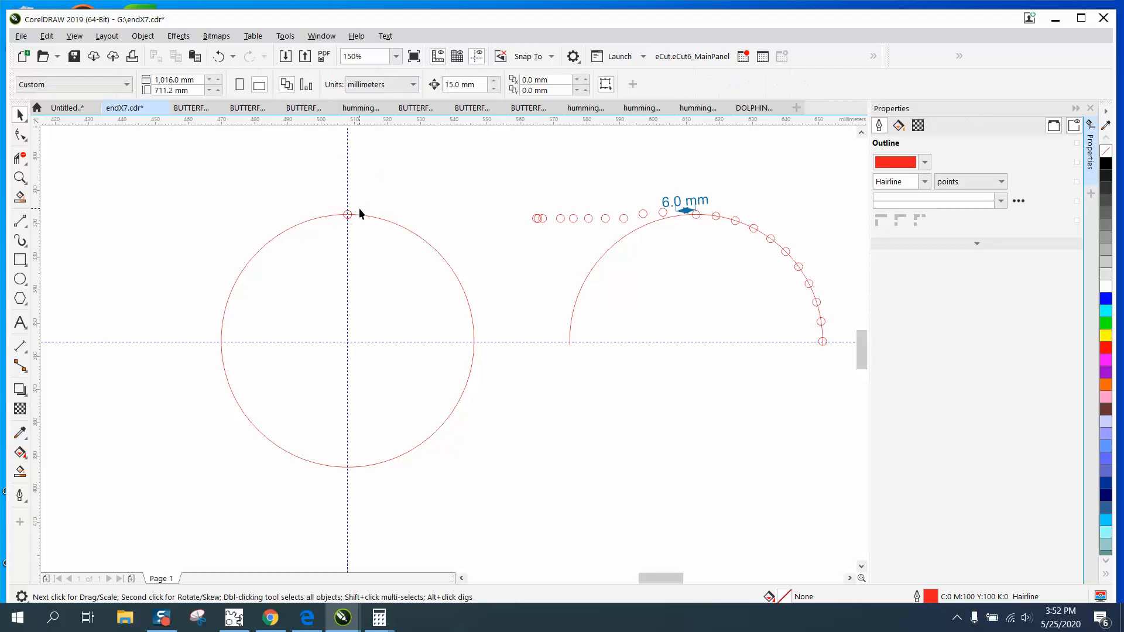
left_click(347, 214)
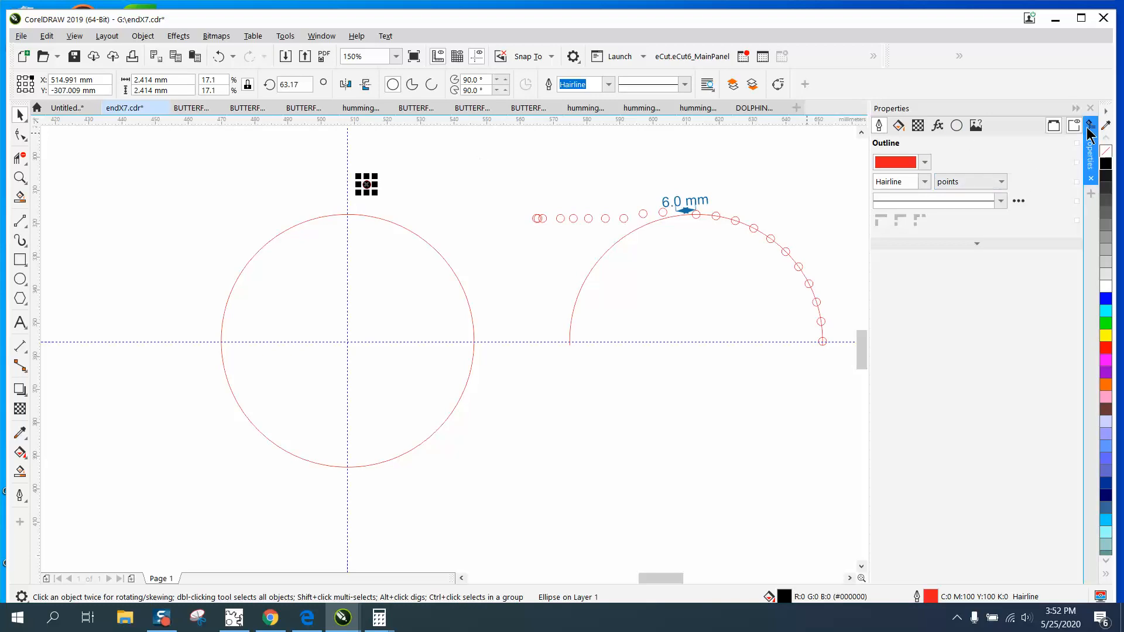
left_click(244, 107)
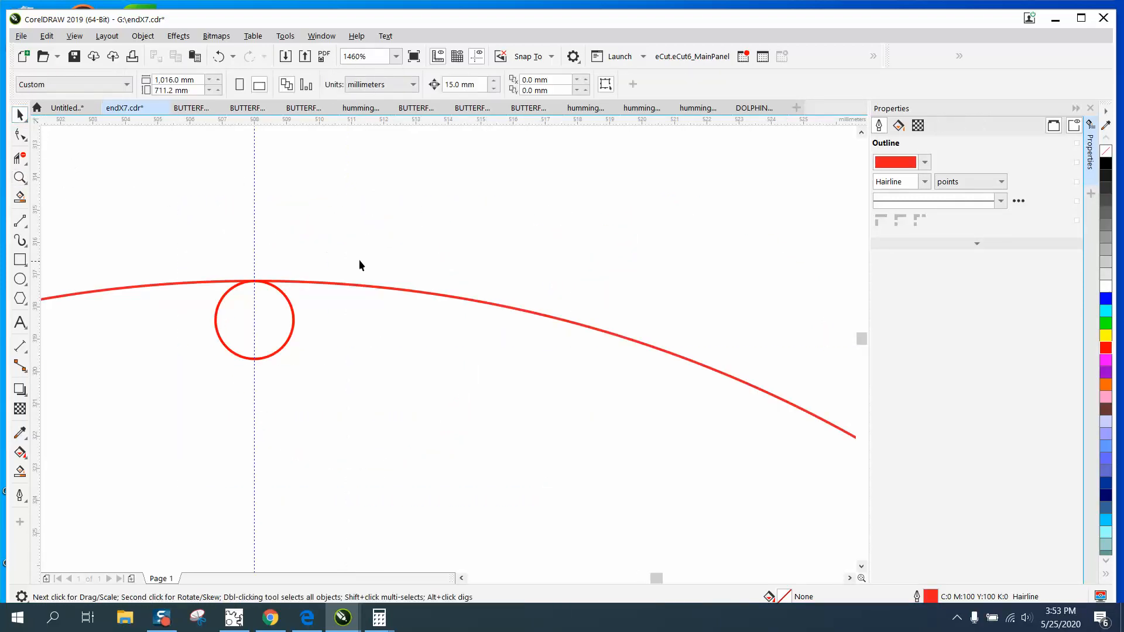
Rotate a copy of the small circle 9.02429° around the large circle's centre.
left_click(253, 320)
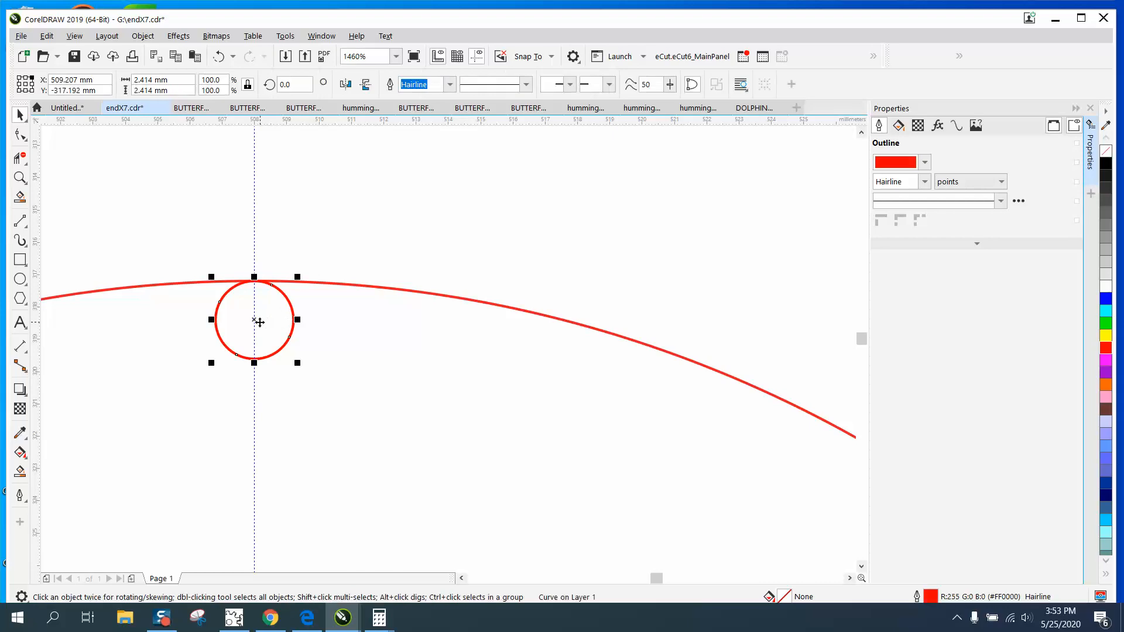
left_click_drag(258, 322, 258, 314)
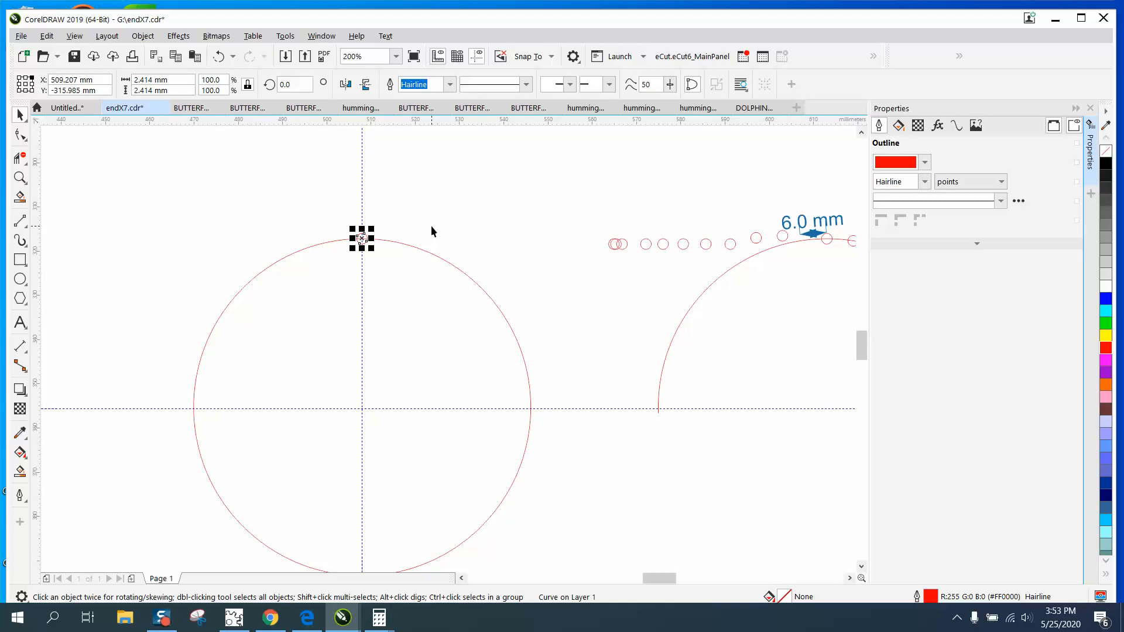
left_click(361, 237)
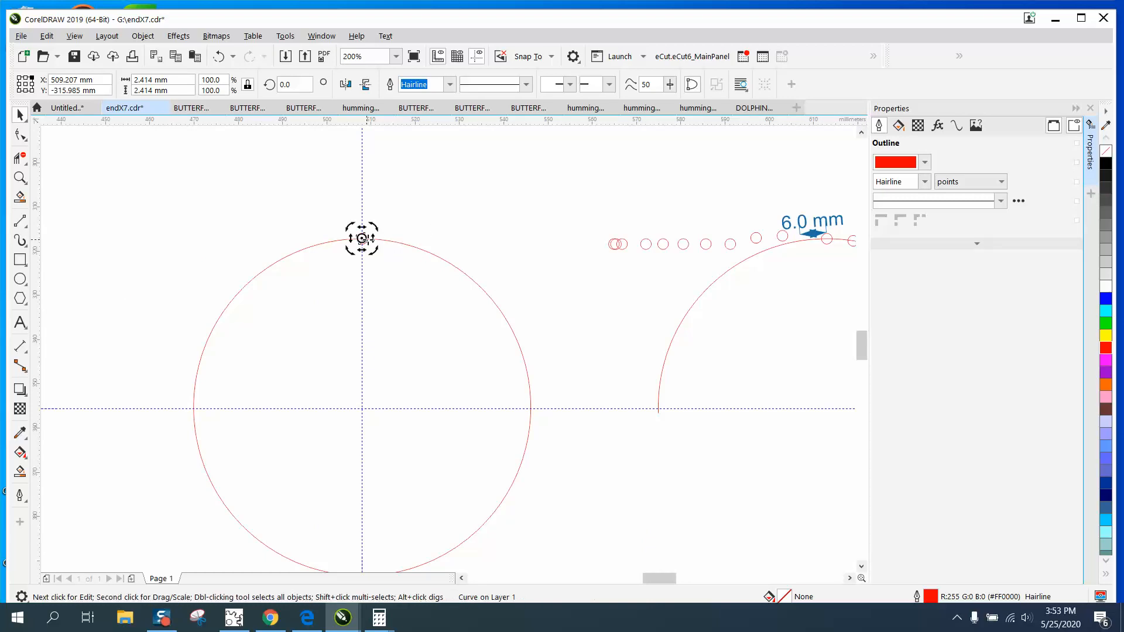
mouse_move(361, 406)
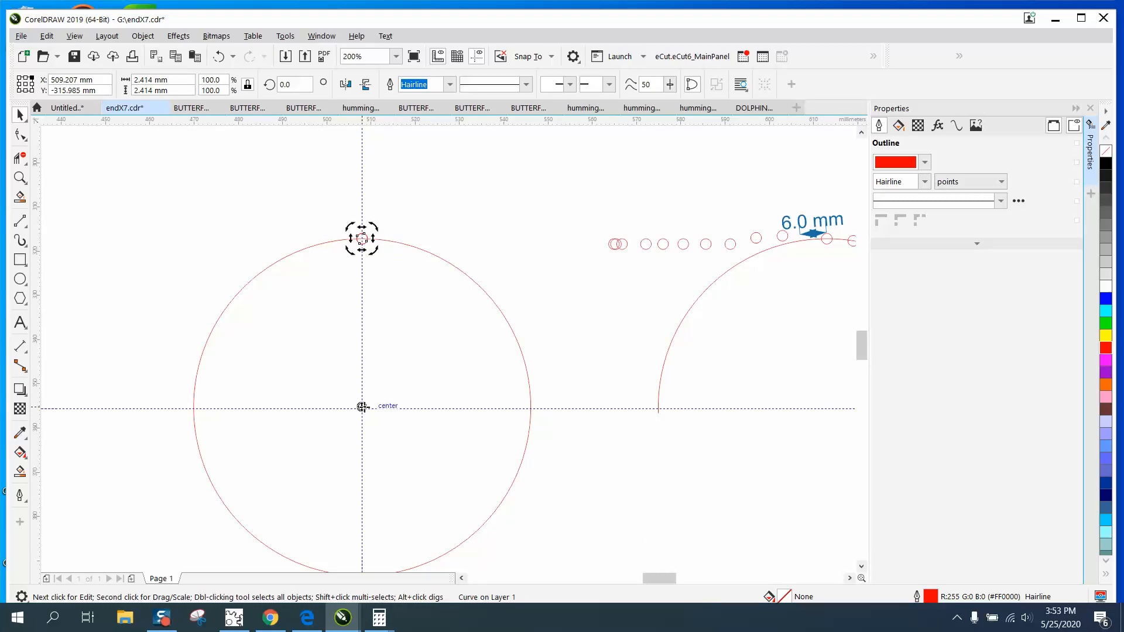
left_click(290, 84)
type("9")
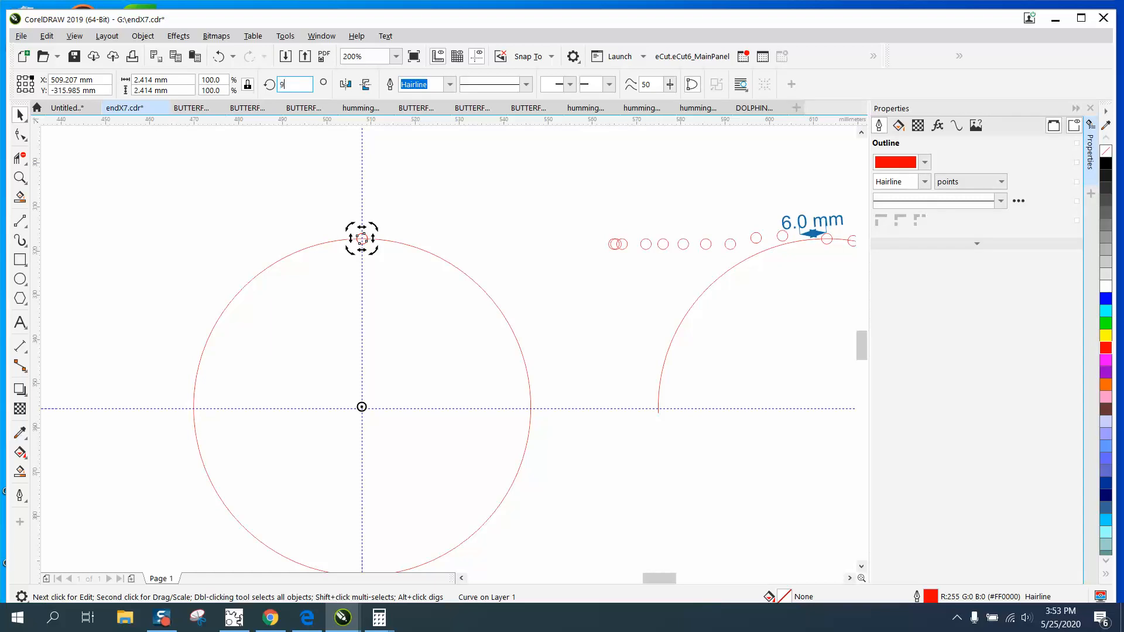
type(".02")
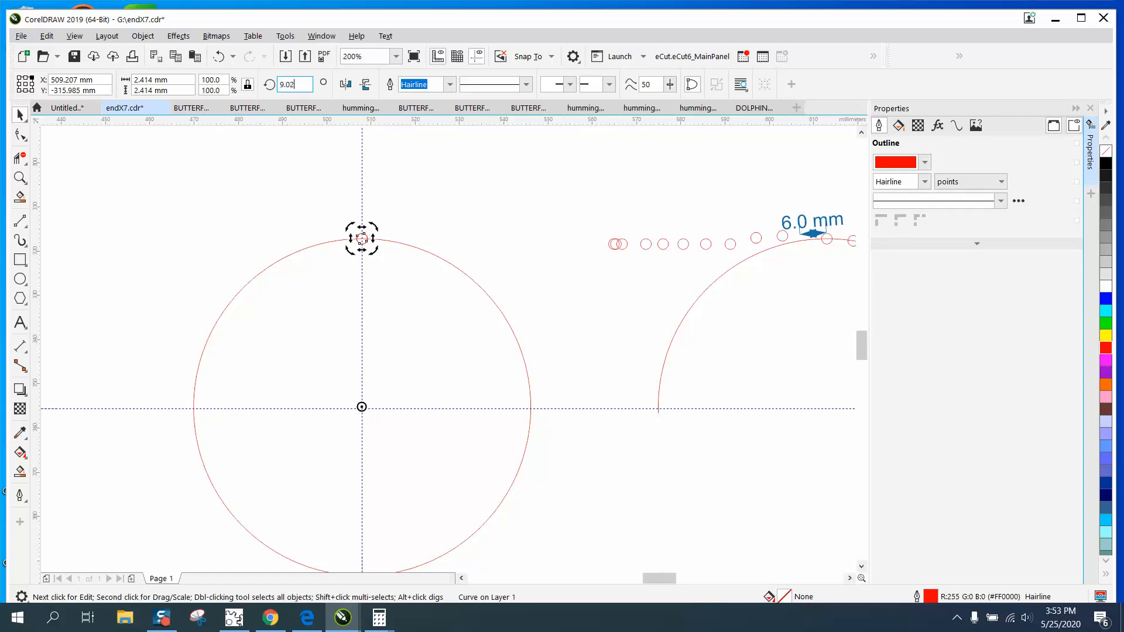
type("9.02429")
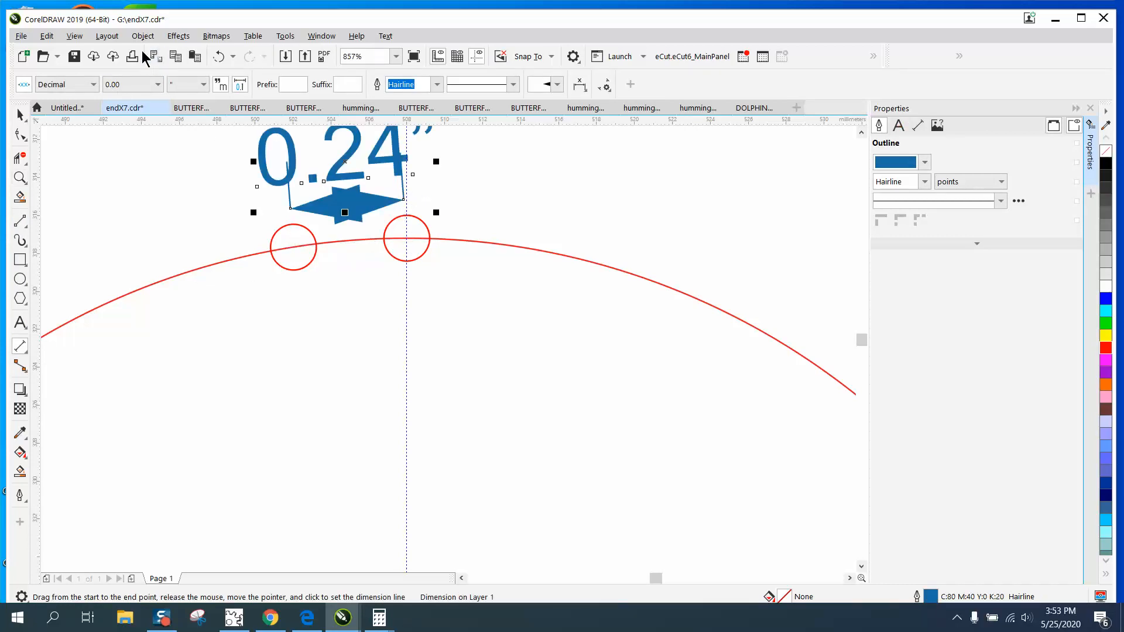
Set the circles' parallel dimension to millimetres with 0.0 precision.
left_click(207, 84)
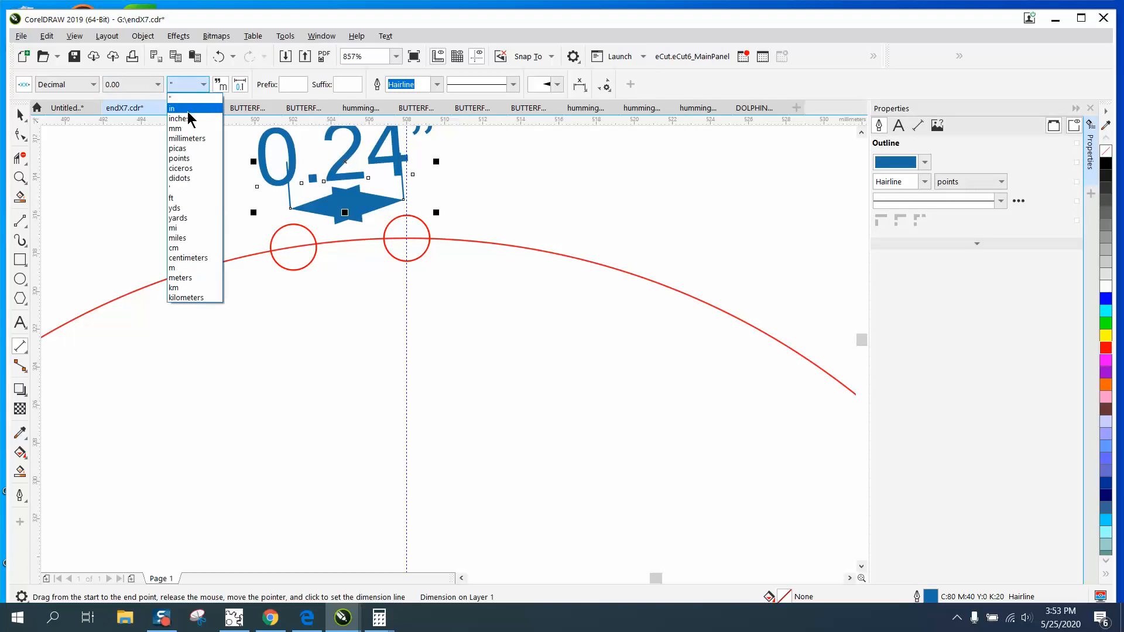
left_click(175, 128)
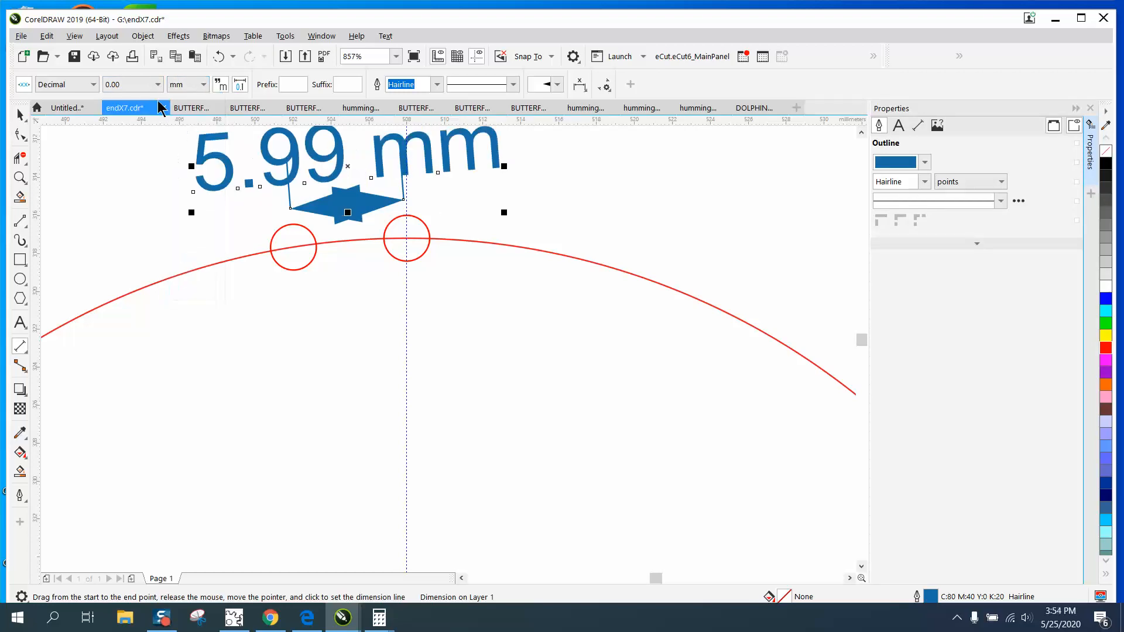
left_click(156, 84)
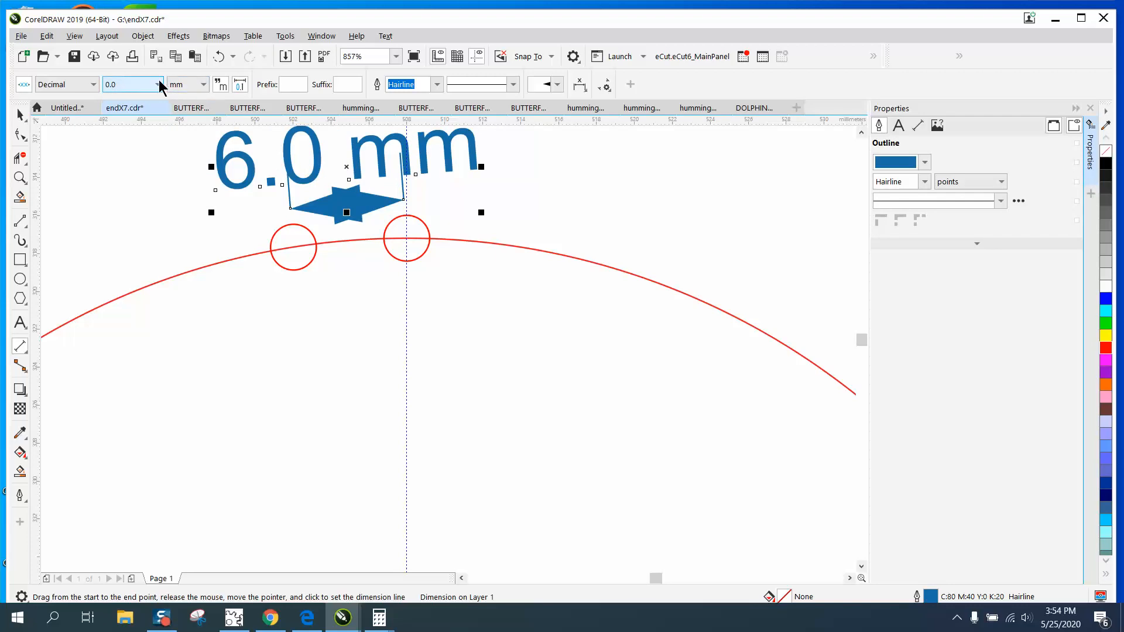
left_click(159, 84)
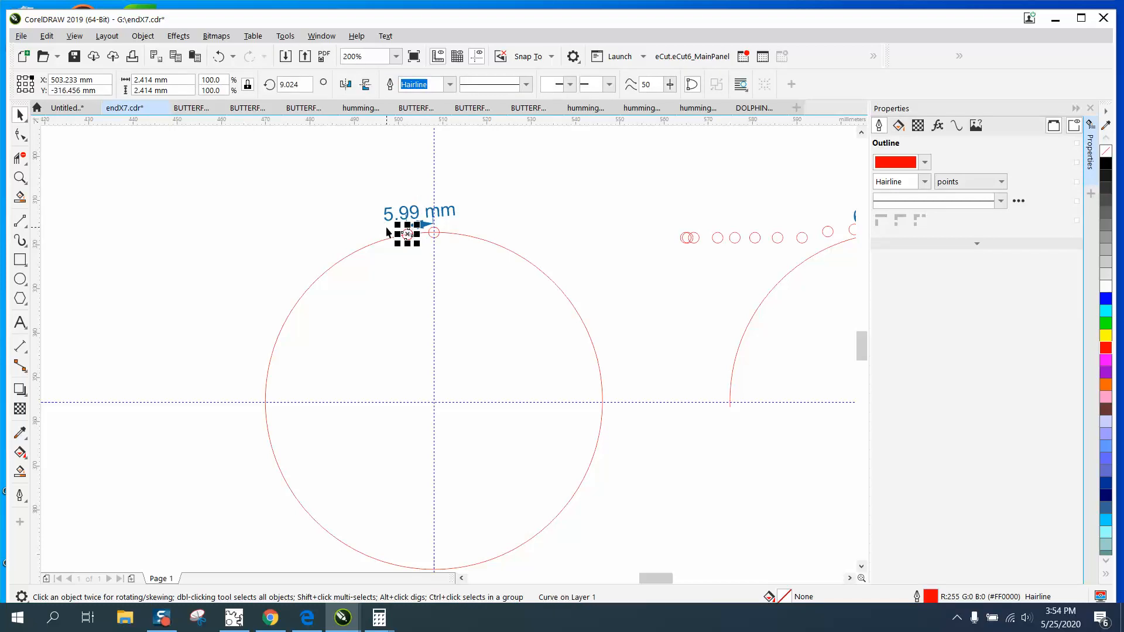
Add repeated +9.024° rotated copies down the left outline to the horizontal guideline.
left_click(292, 84)
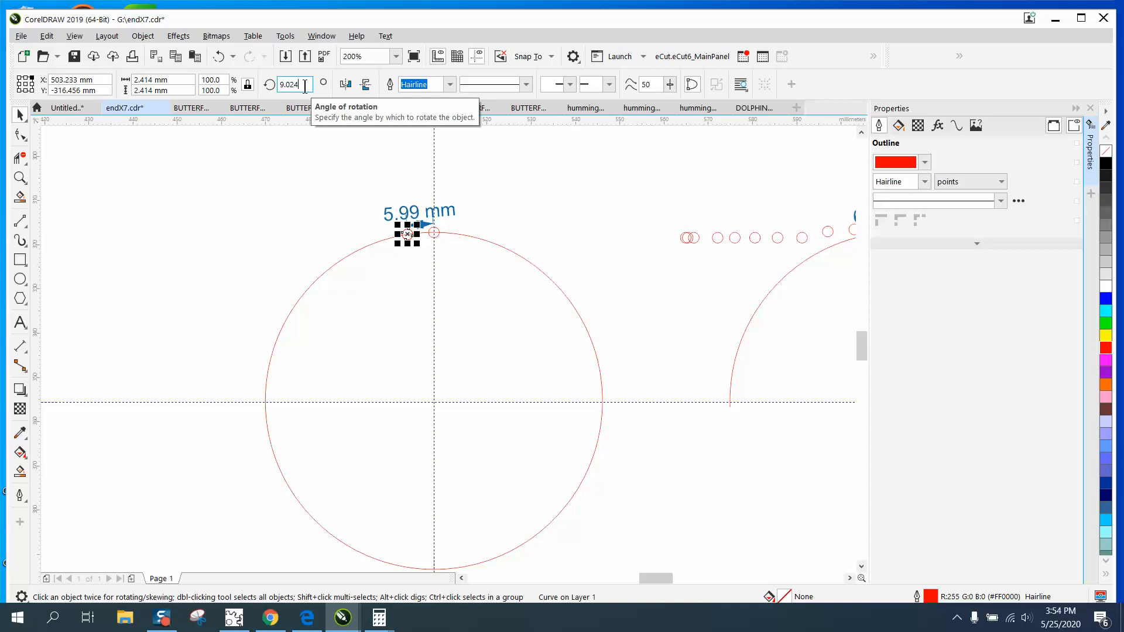
type("+9")
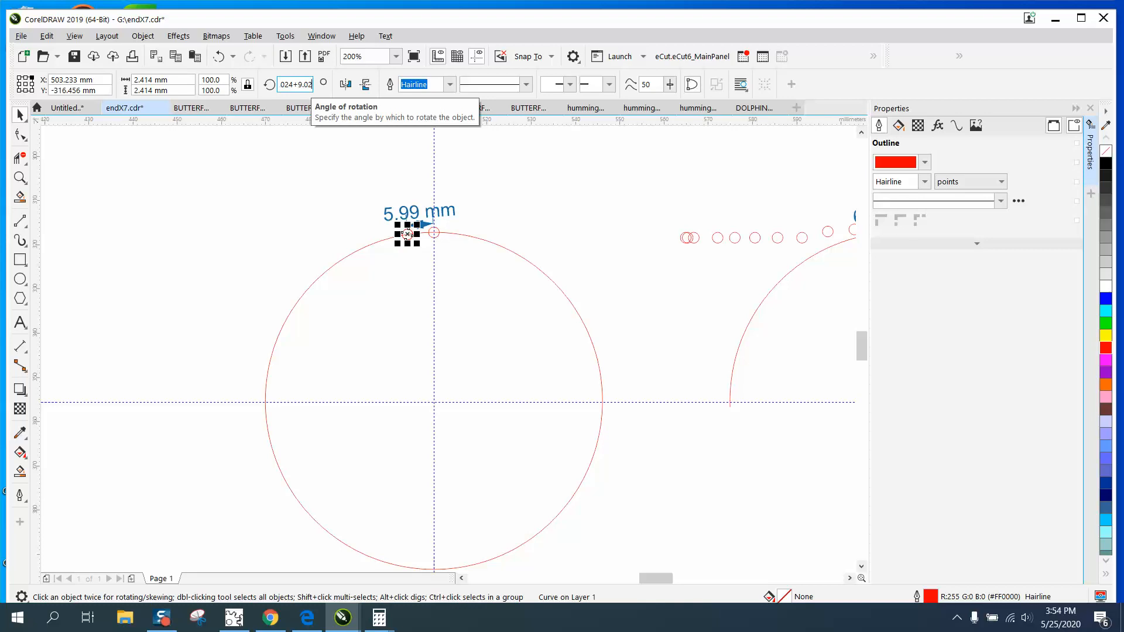
type("24+9.024")
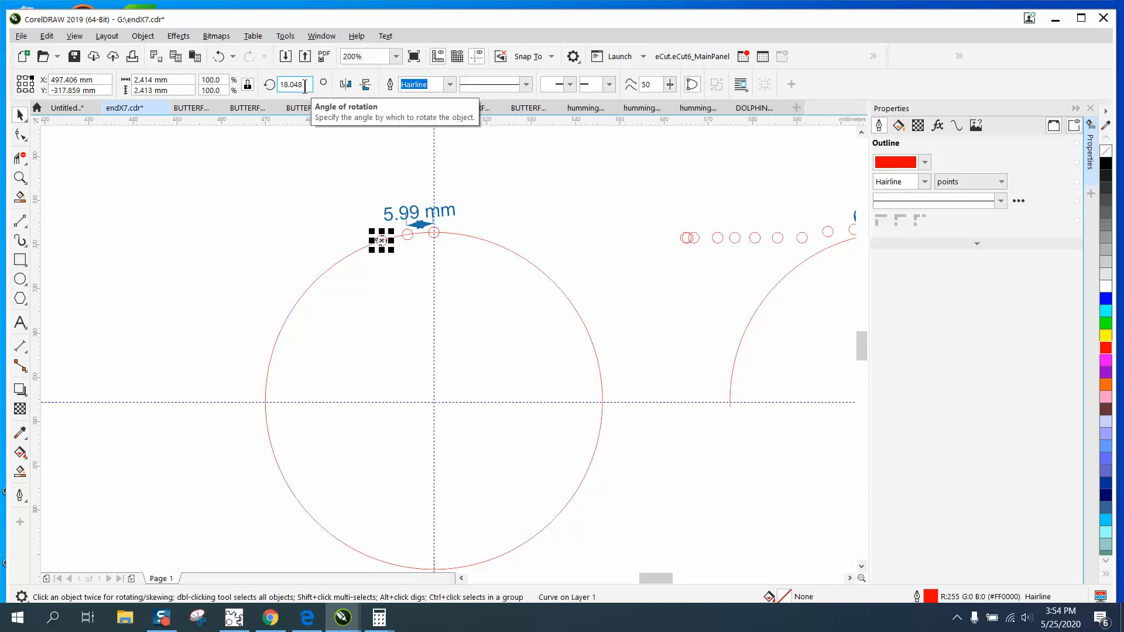
mouse_move(345, 84)
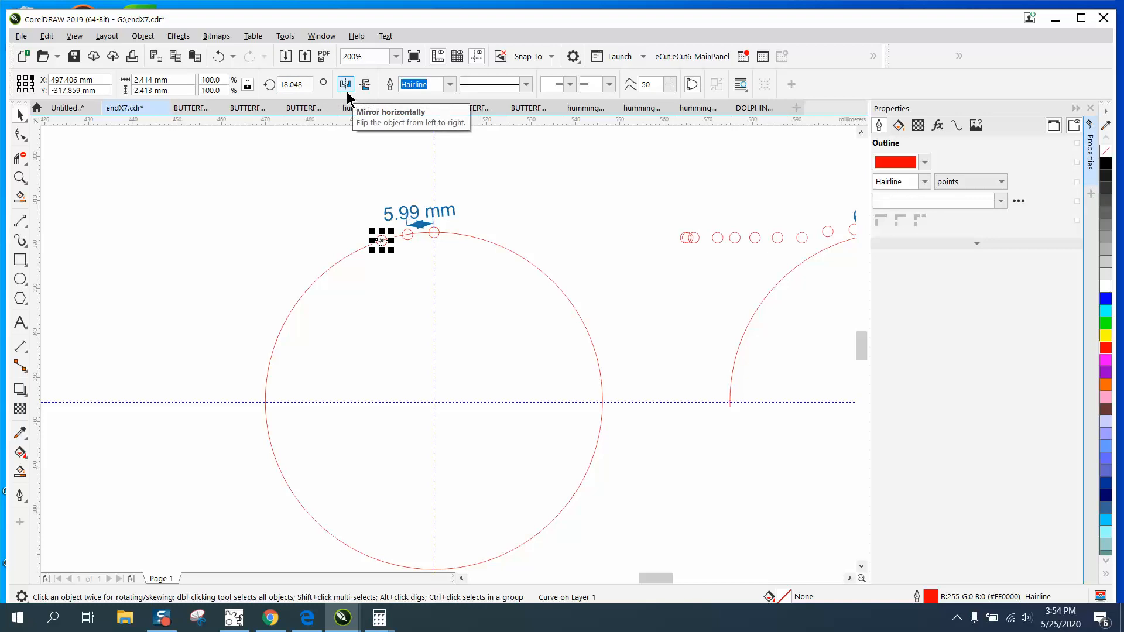
left_click_drag(380, 240, 333, 264)
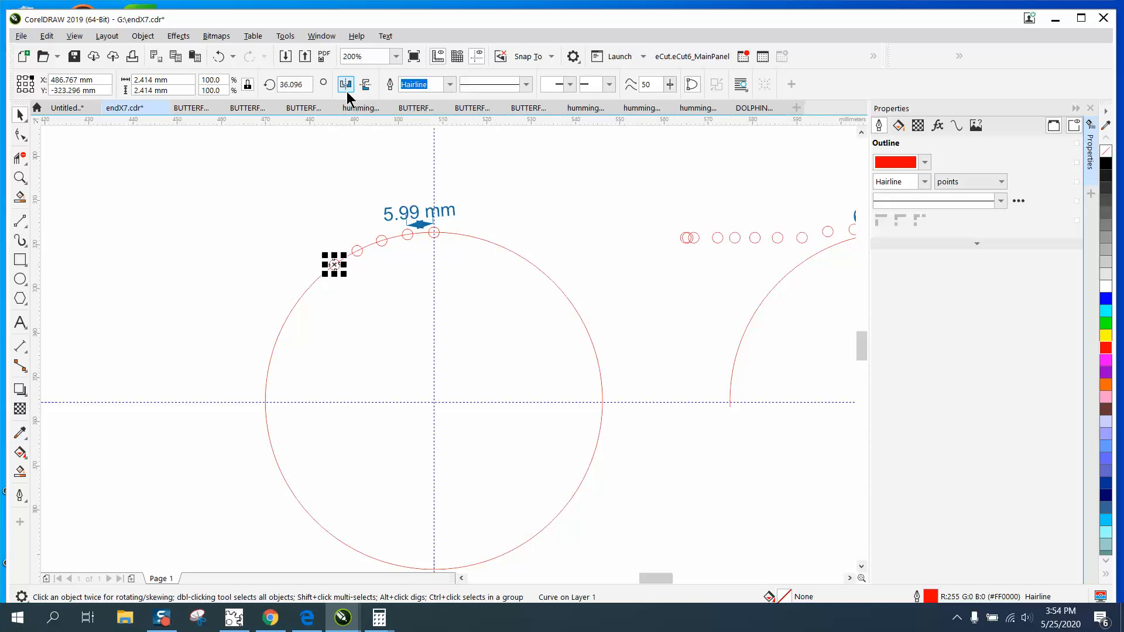
left_click(345, 84)
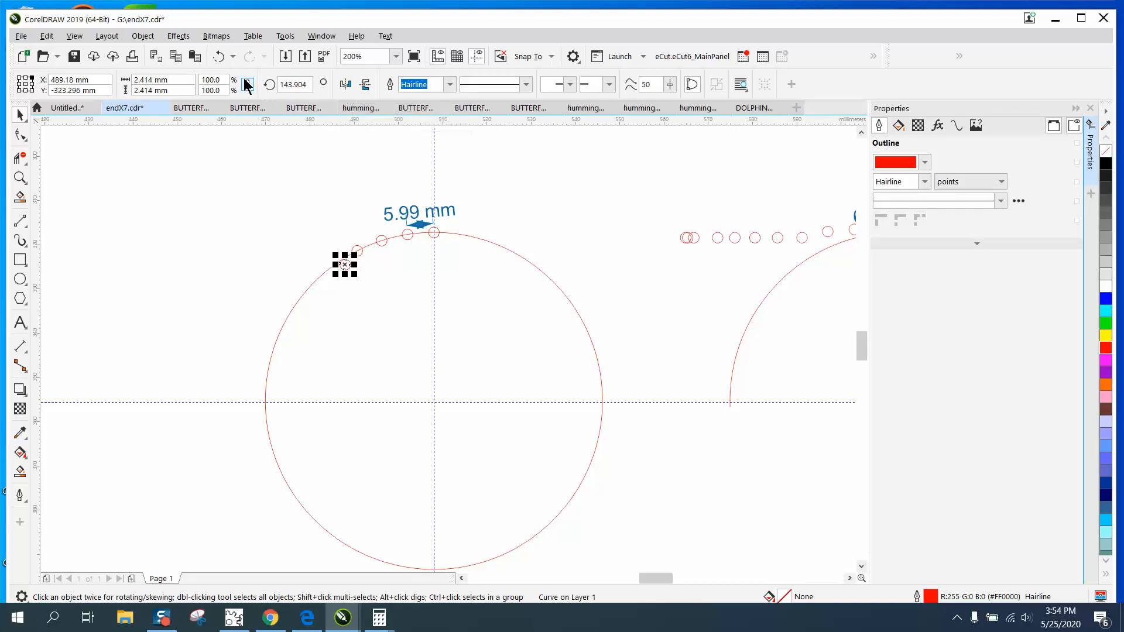
left_click_drag(346, 263, 314, 281)
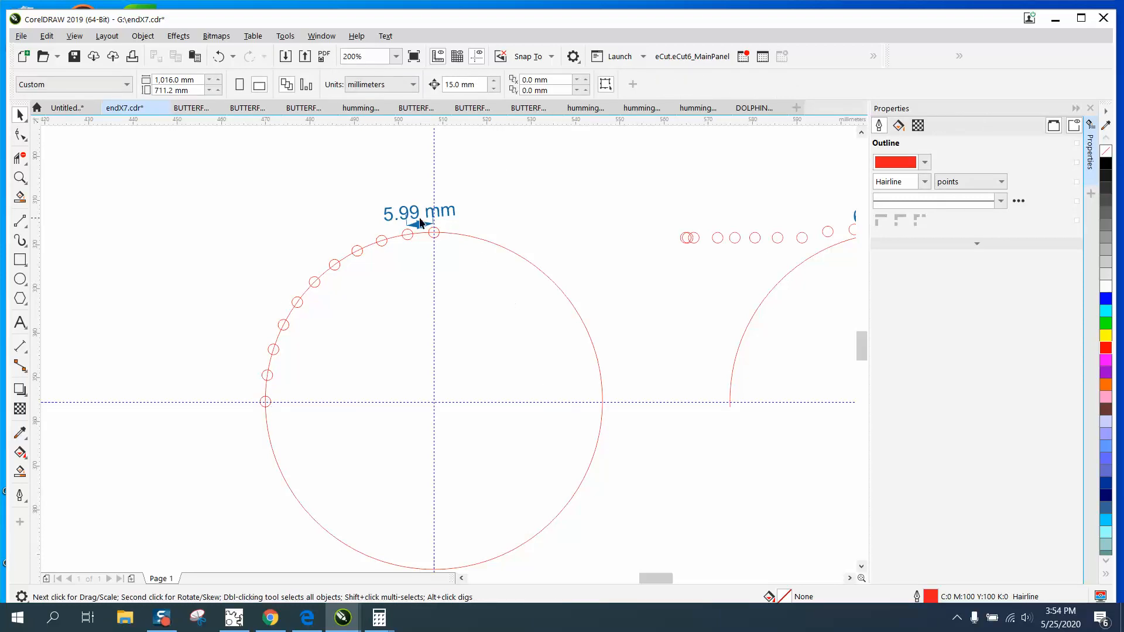
Select the 11-circle quarter arc and place a mirrored copy on the right.
left_click(418, 211)
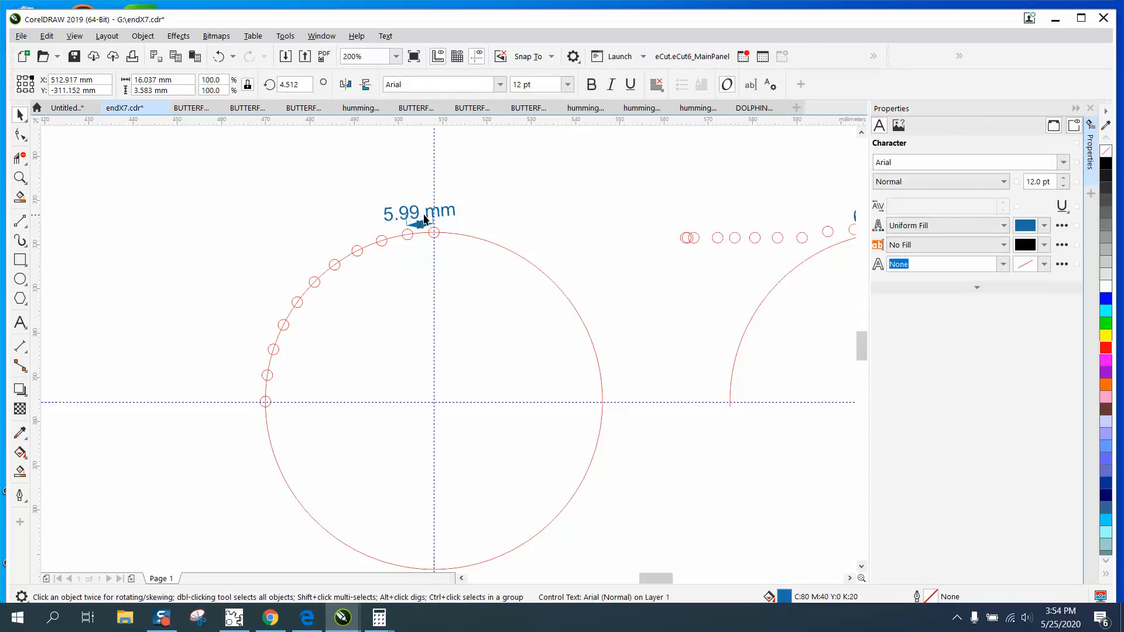
left_click(434, 232)
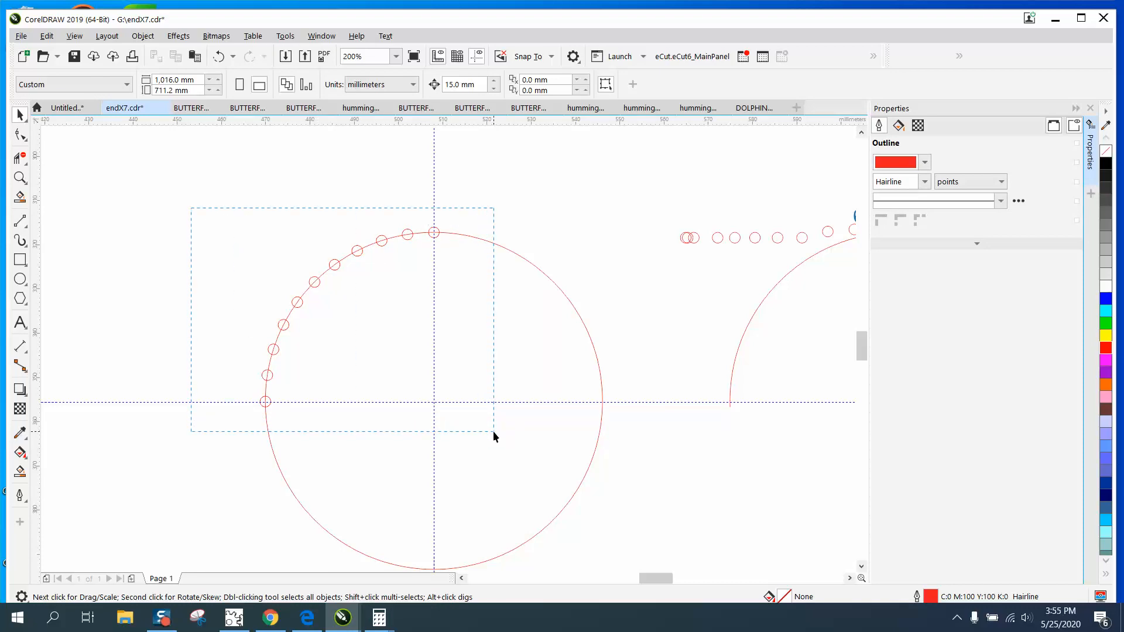
left_click(493, 435)
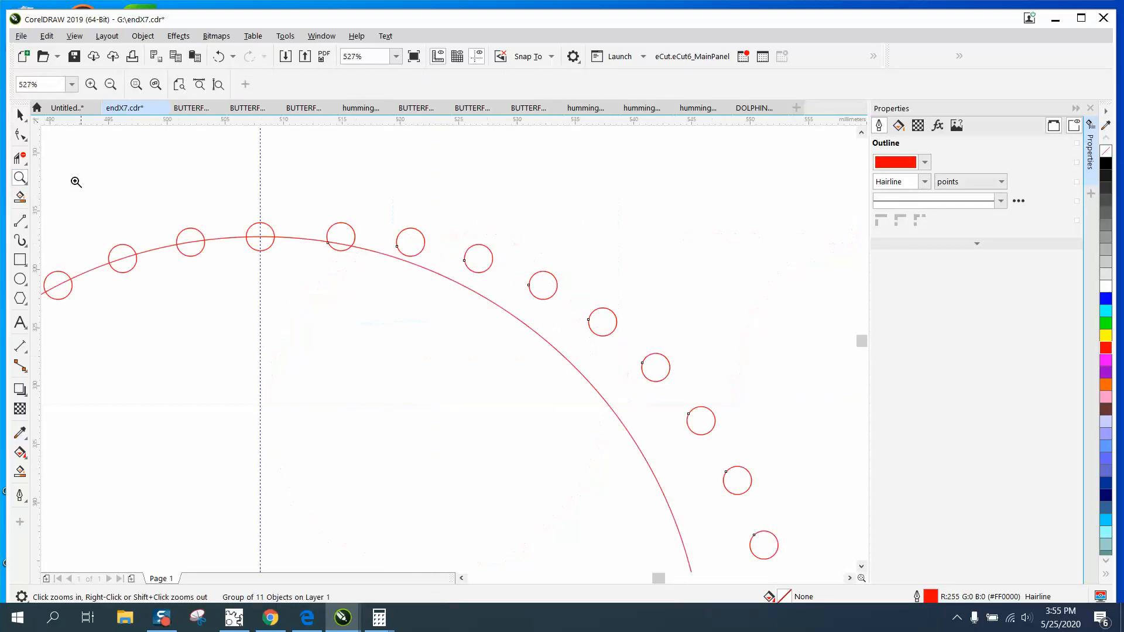
left_click(341, 235)
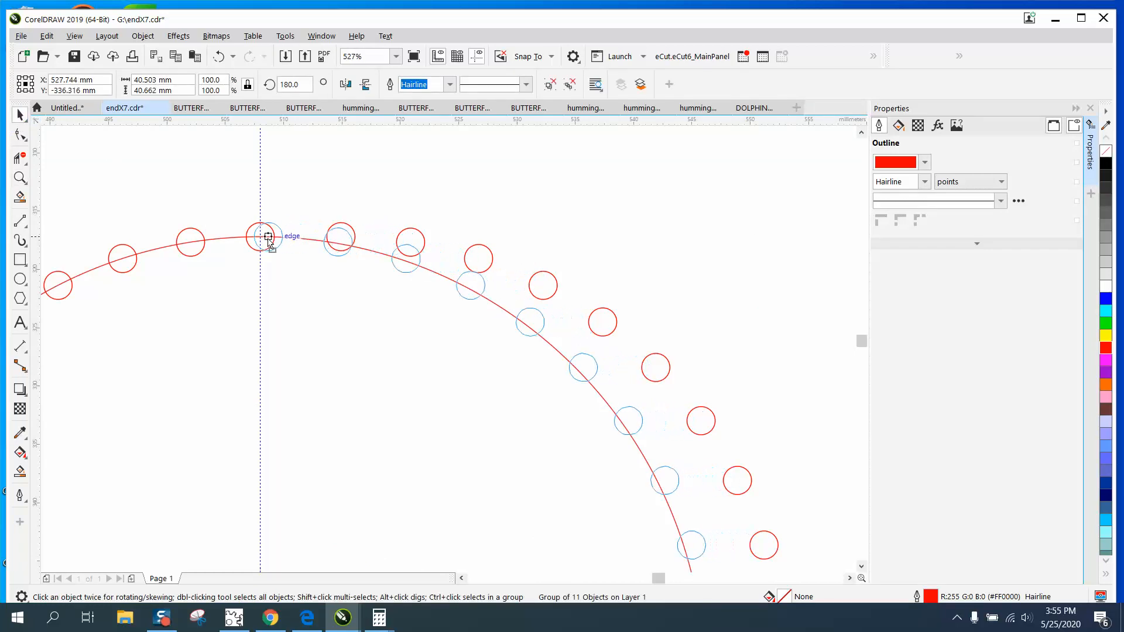
scroll("down", 3)
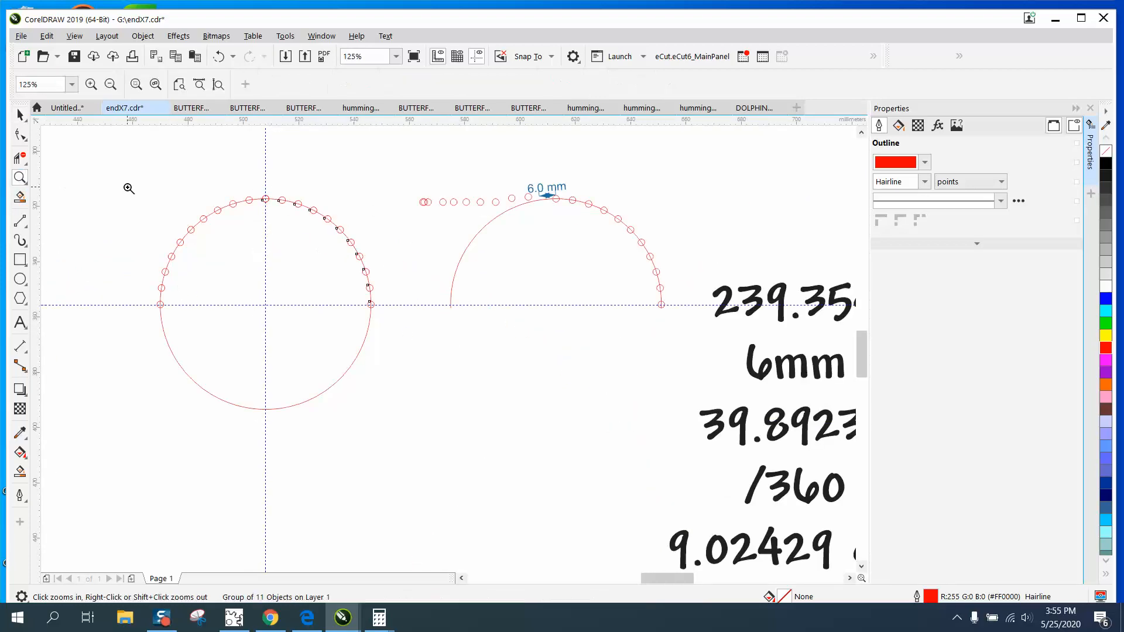
Zoom in to inspect the completed semicircle of small circles.
left_click(129, 189)
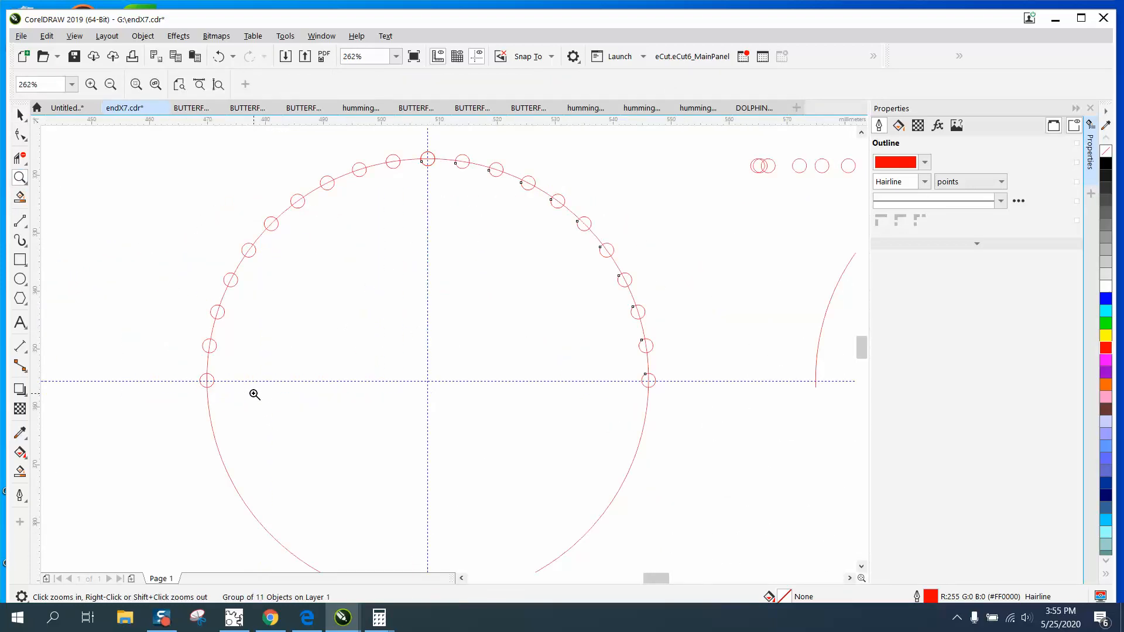
mouse_move(222, 414)
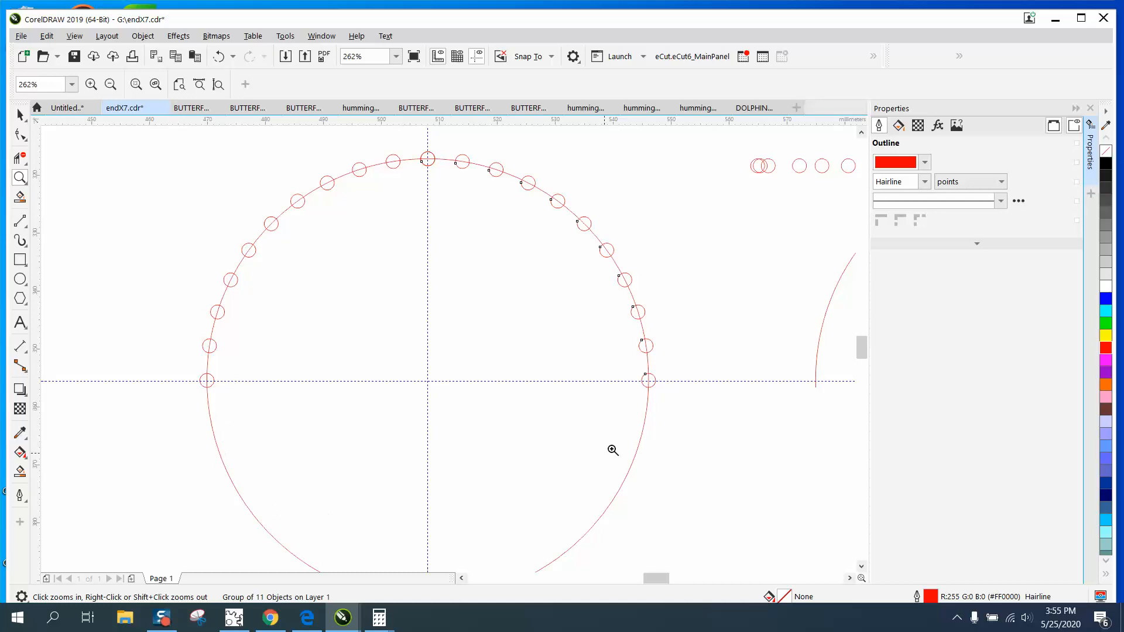
mouse_move(23, 166)
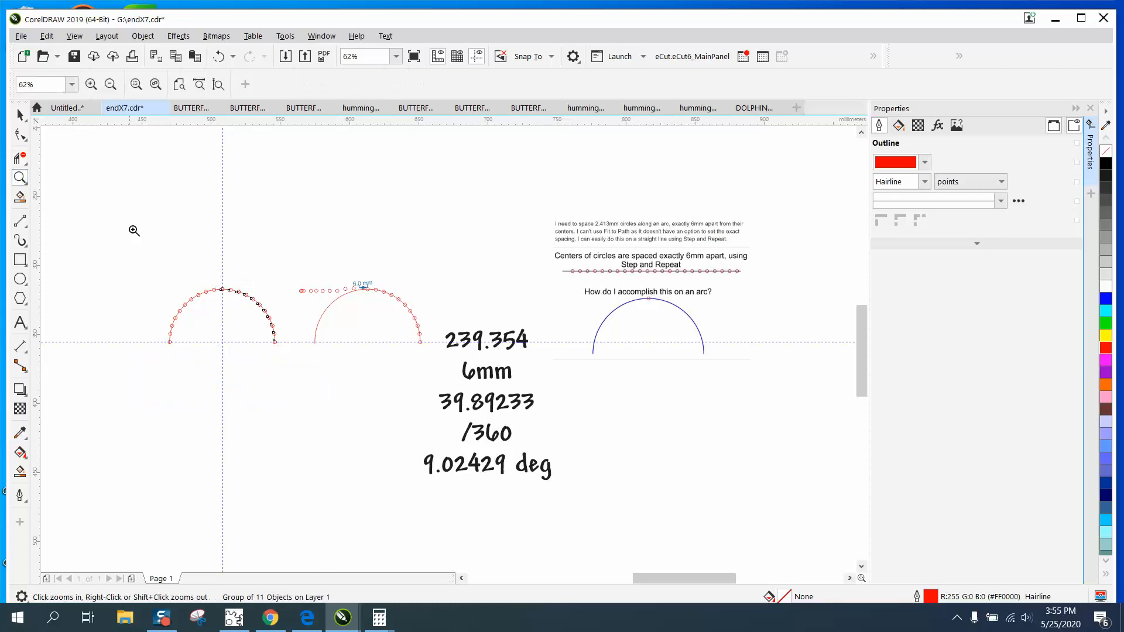
left_click(135, 230)
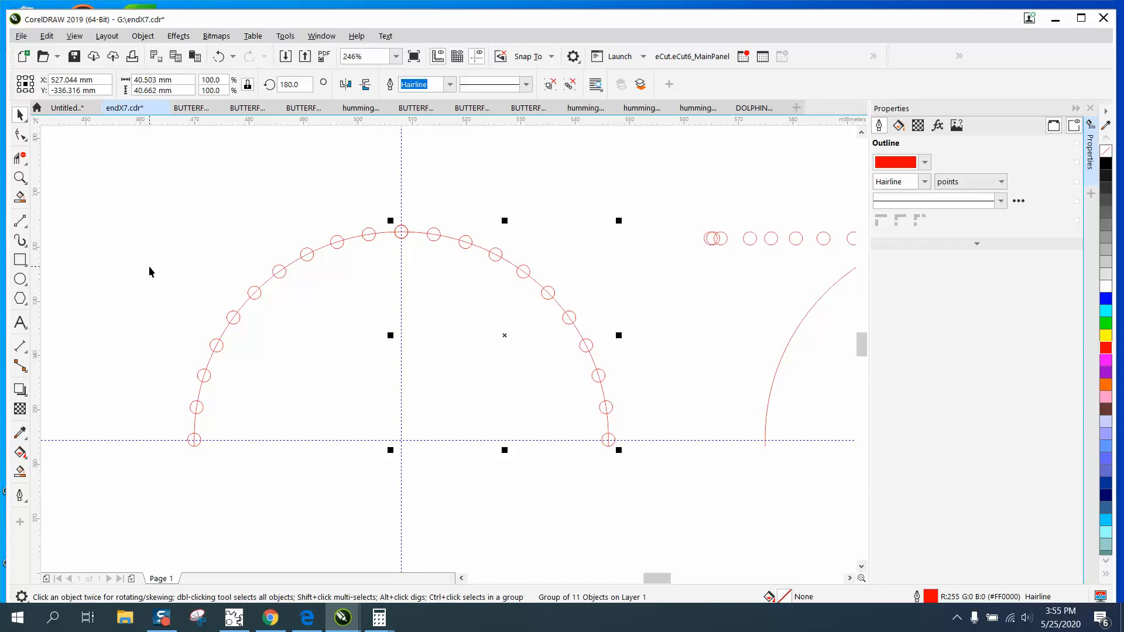
mouse_move(261, 175)
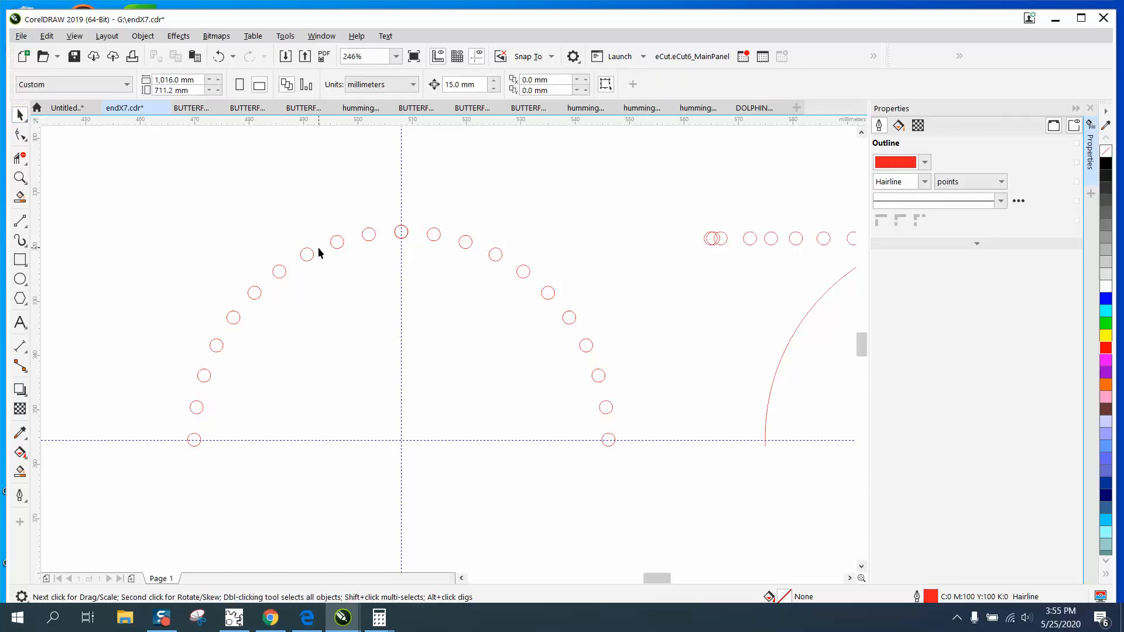
mouse_move(346, 450)
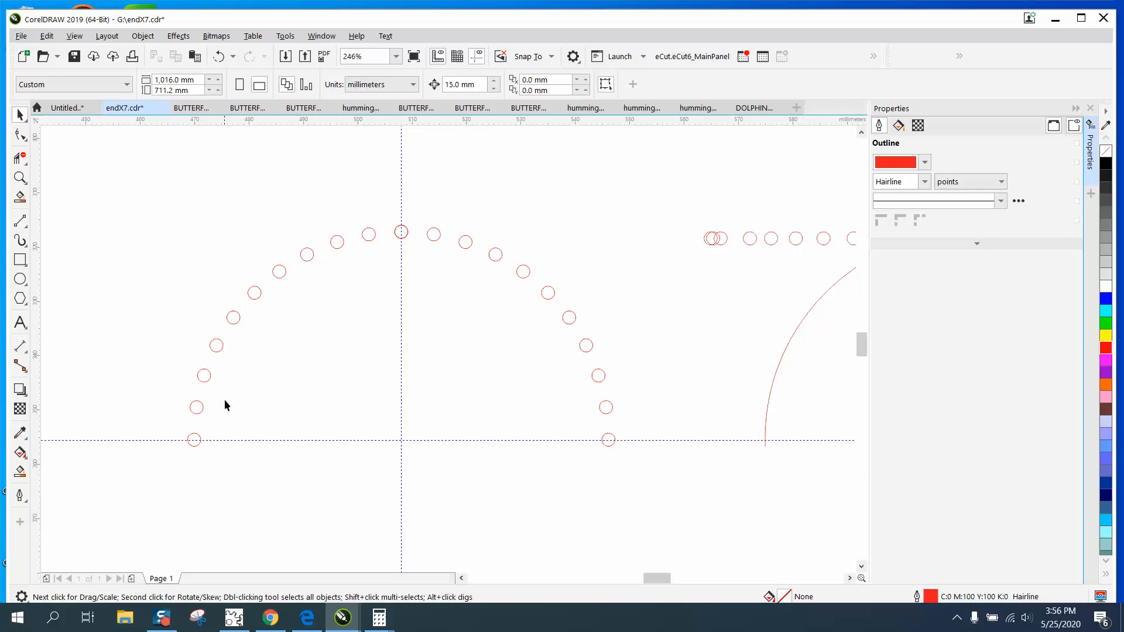
Ungroup the right-hand group of circles, then zoom out to view both arcs.
left_click(401, 233)
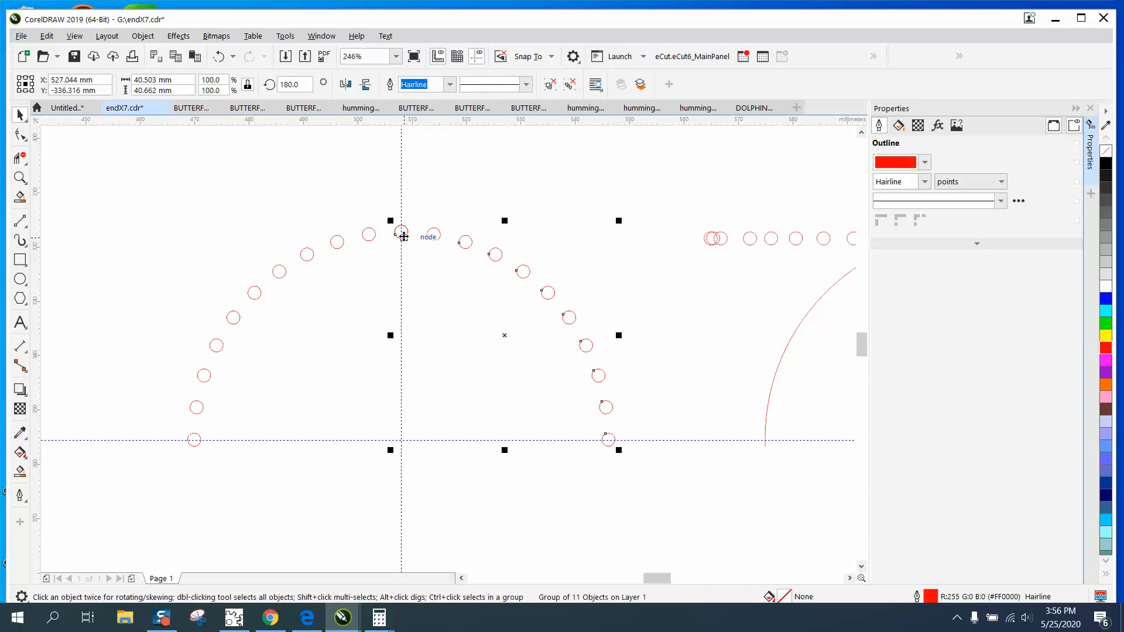
left_click(142, 36)
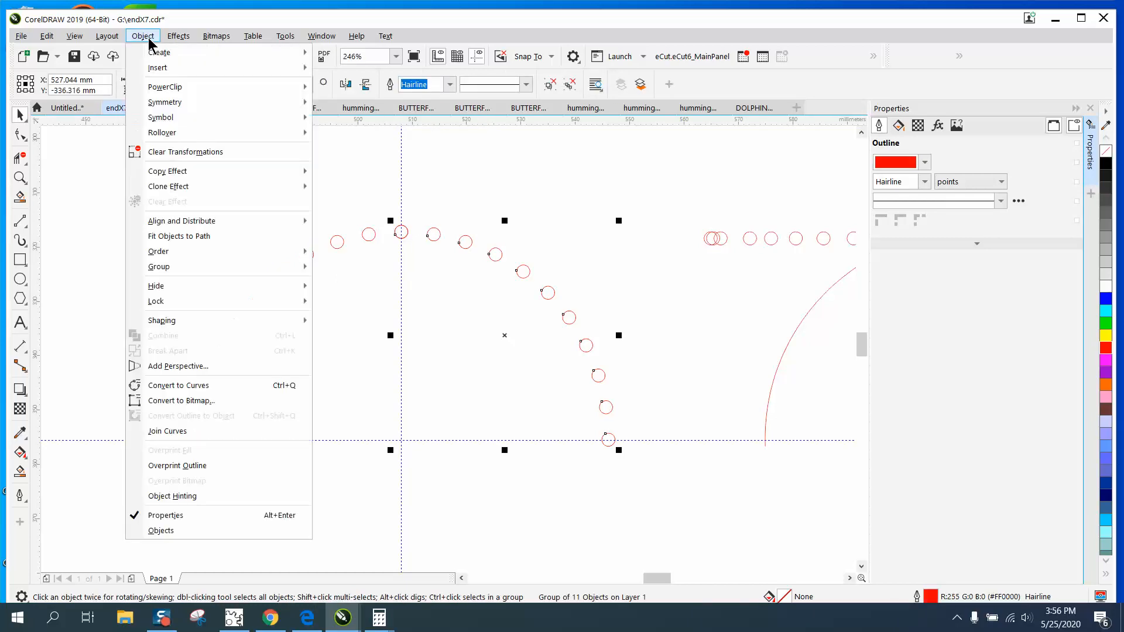
mouse_move(159, 266)
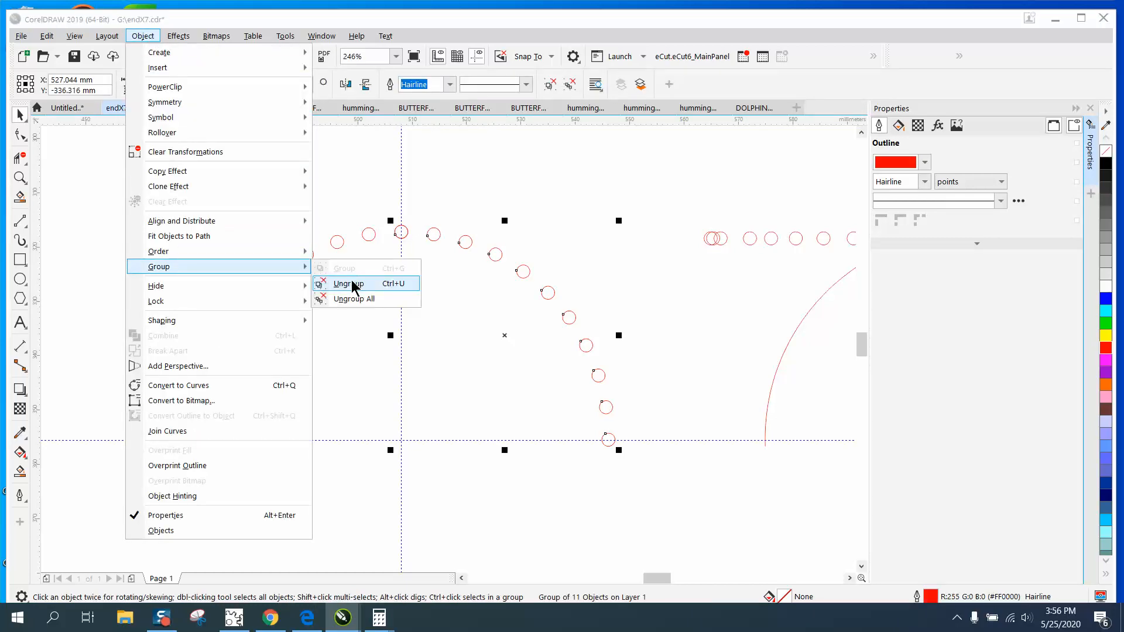
left_click(349, 283)
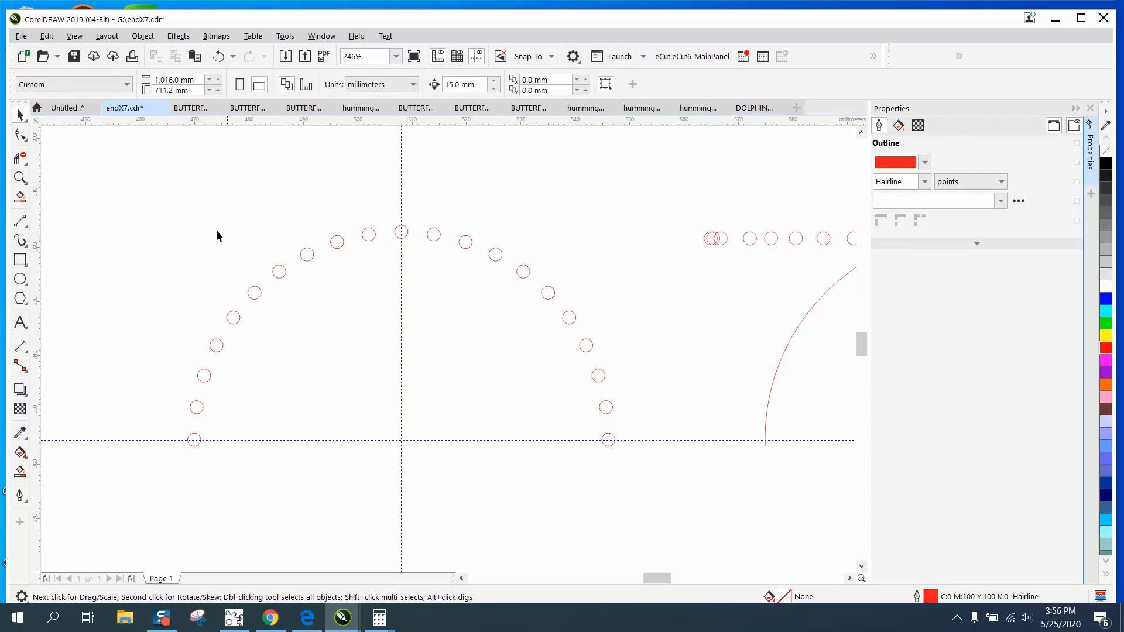
left_click_drag(218, 236, 629, 511)
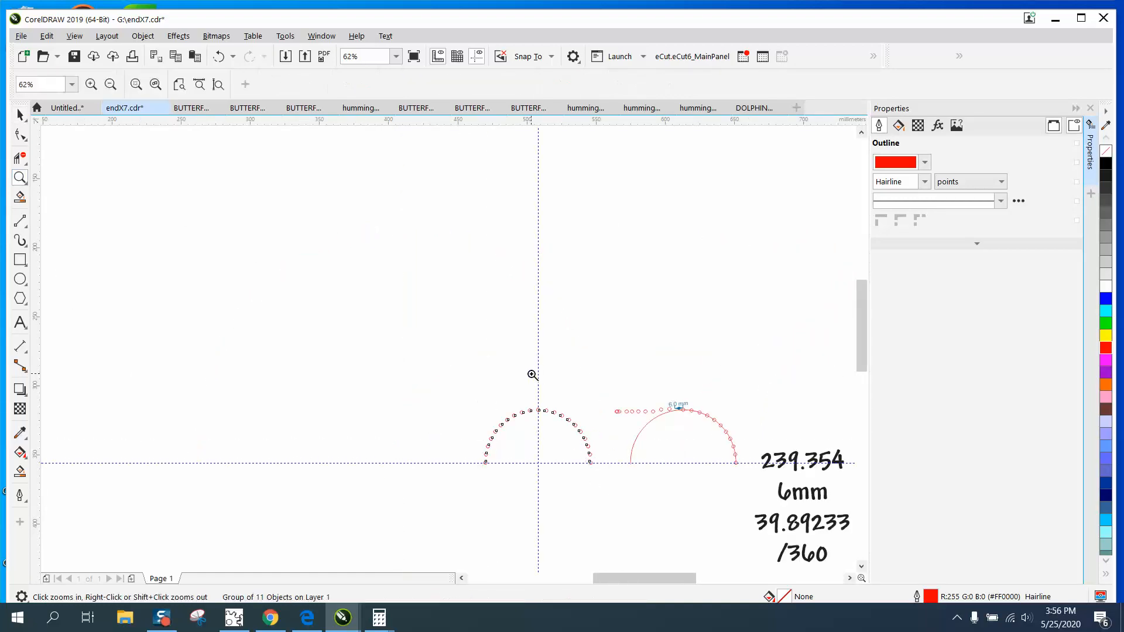
Dimension two neighbouring circle centres and show the 5.99 mm result in millimetres.
left_click(533, 375)
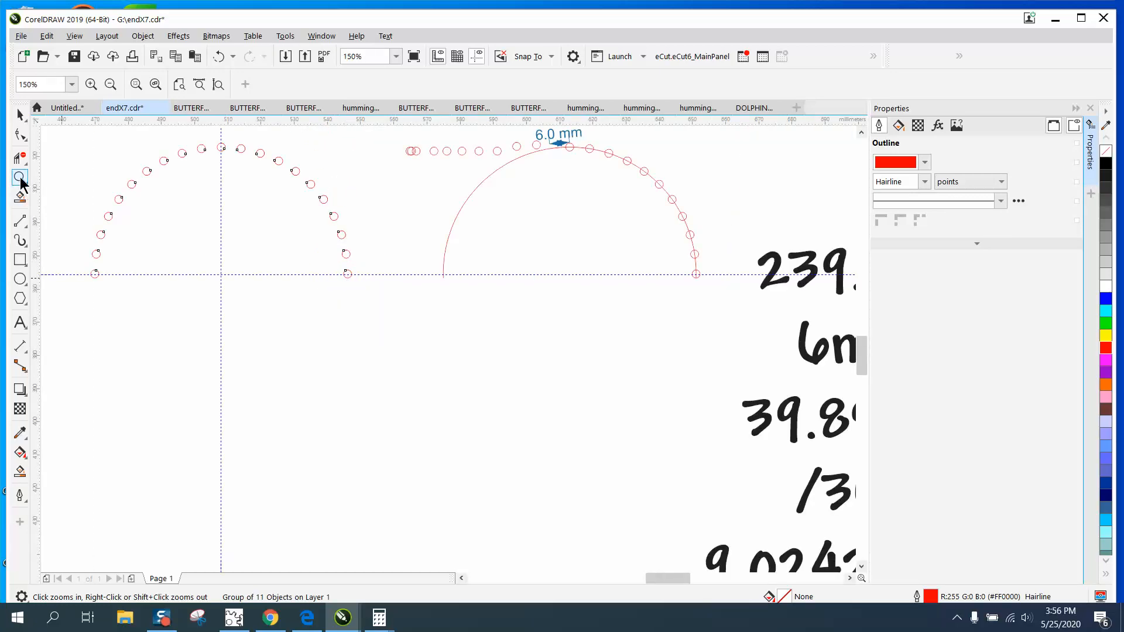
left_click(241, 204)
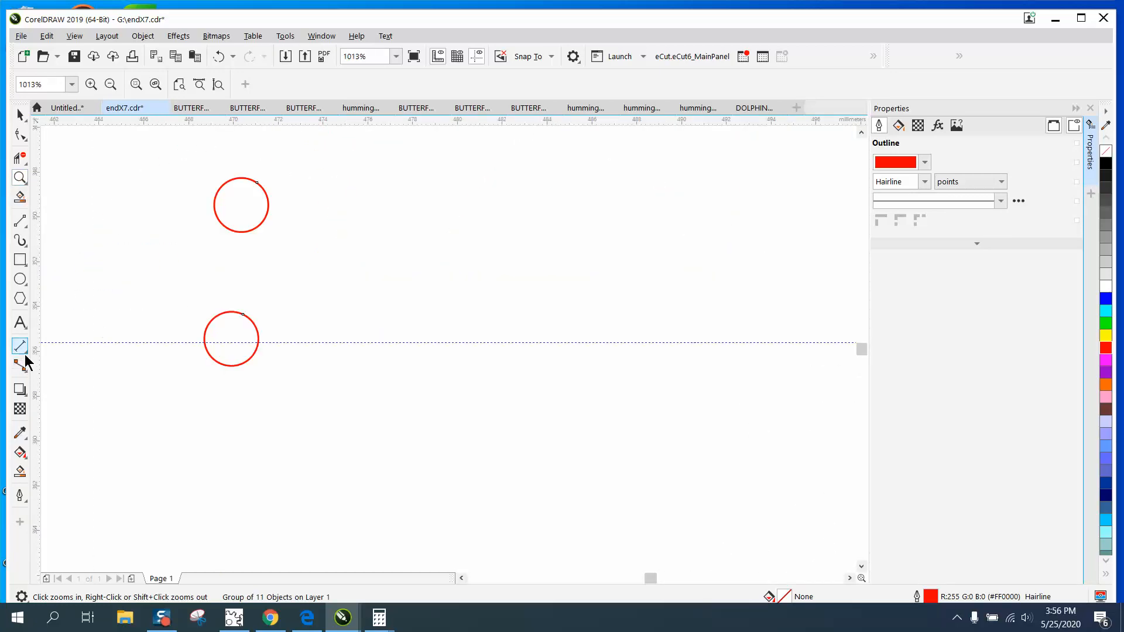
left_click(19, 347)
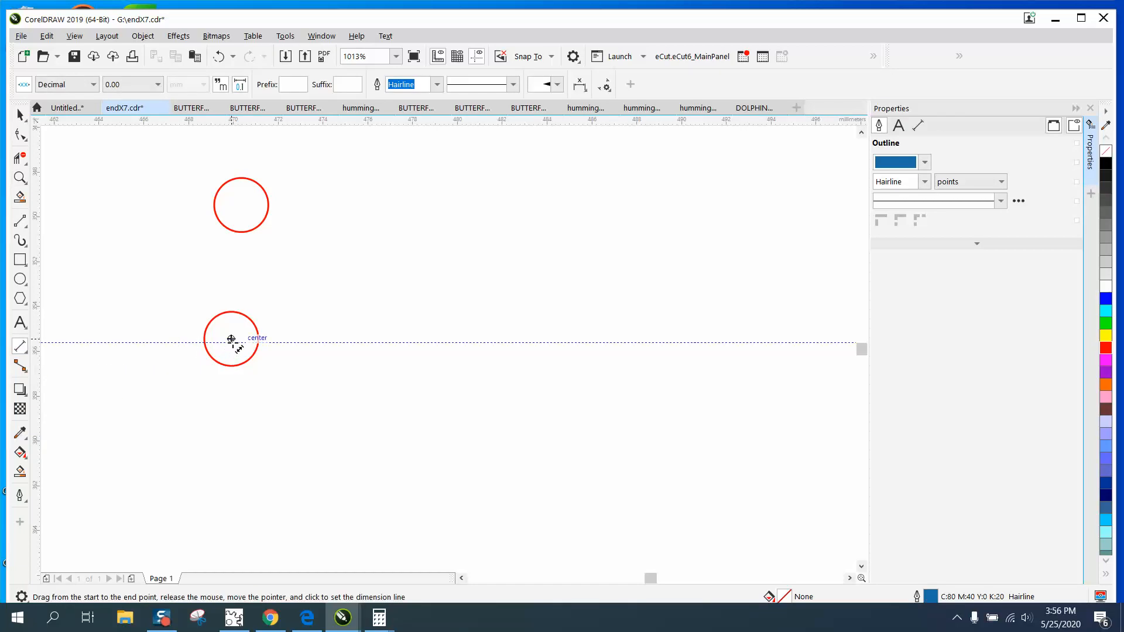
left_click_drag(231, 338, 240, 207)
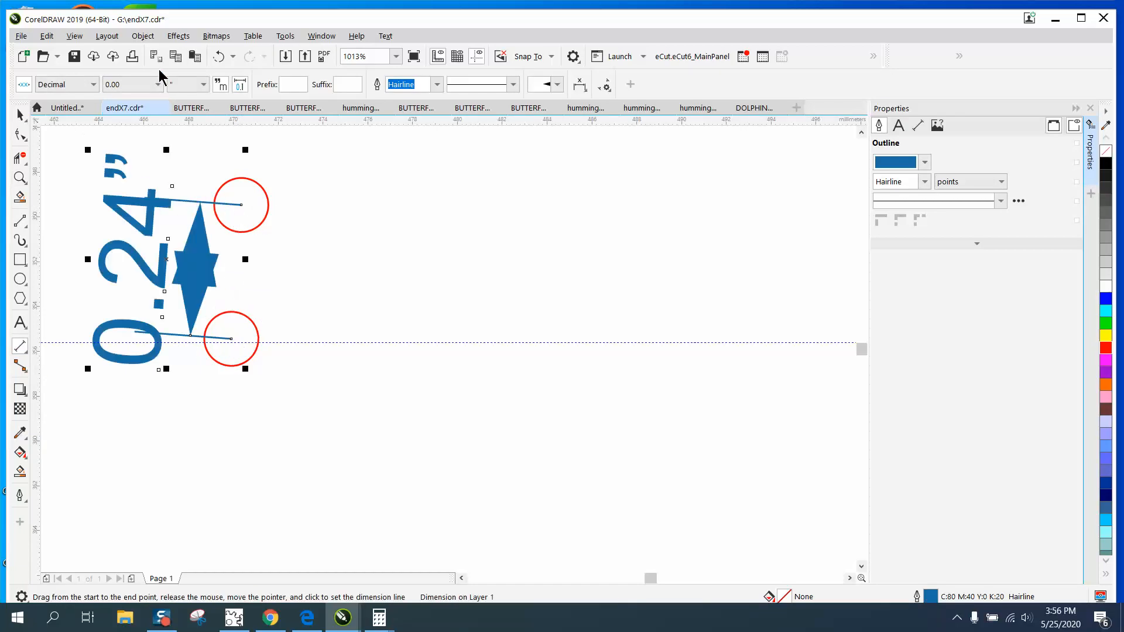
left_click(207, 84)
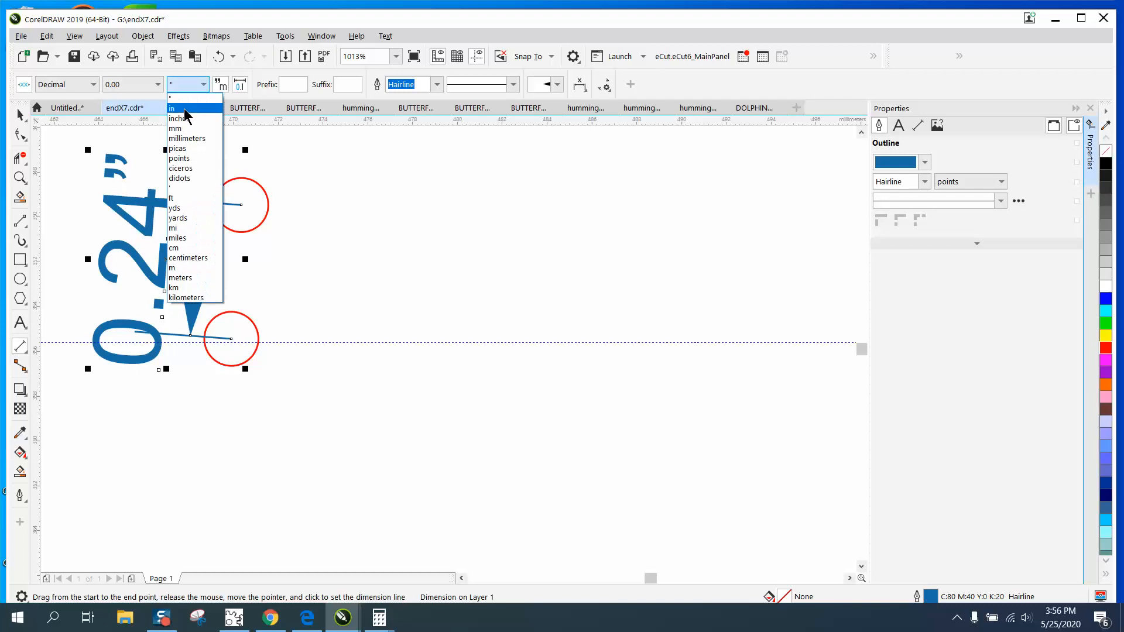
left_click(175, 128)
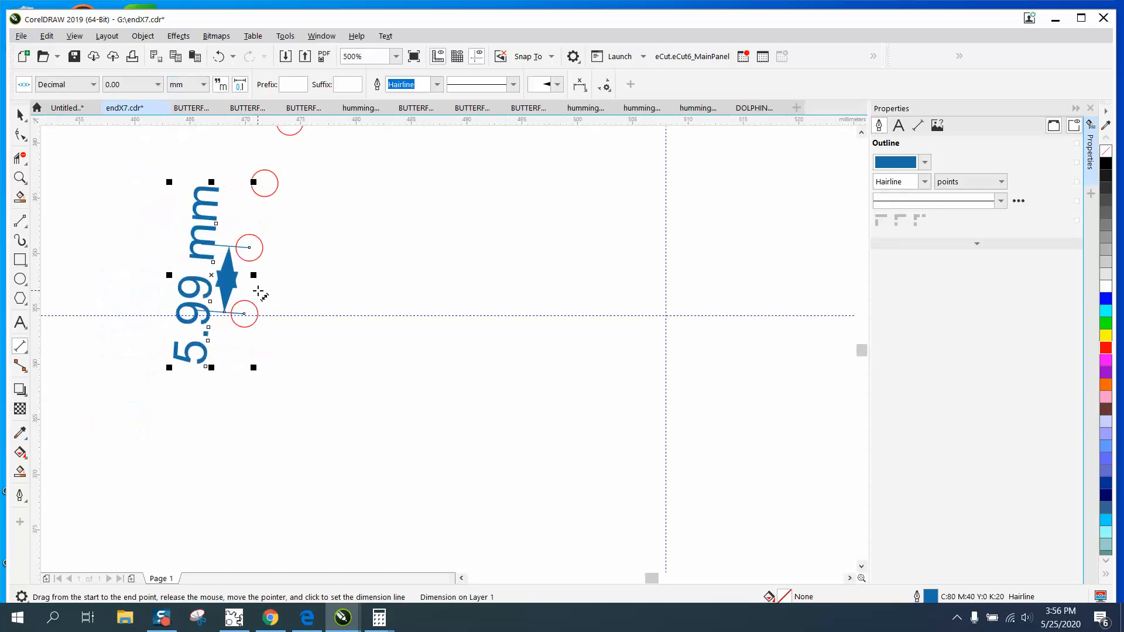